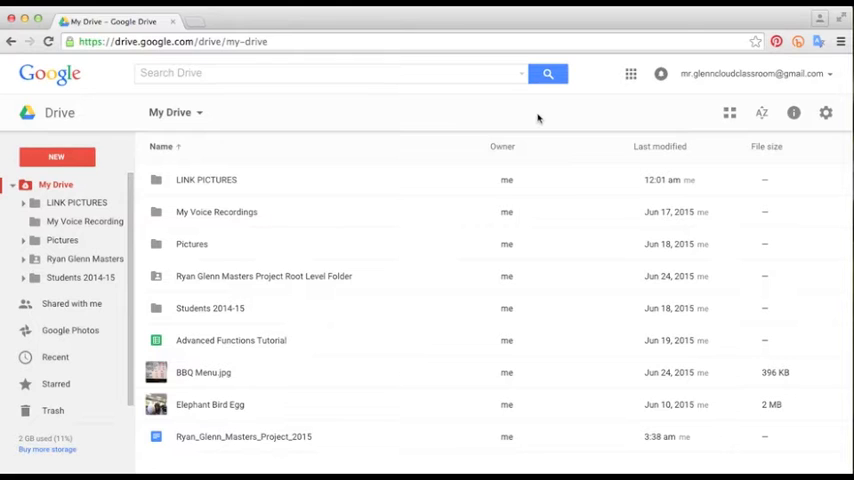
{"action": "mouse_move", "coordinate": [404, 120]}
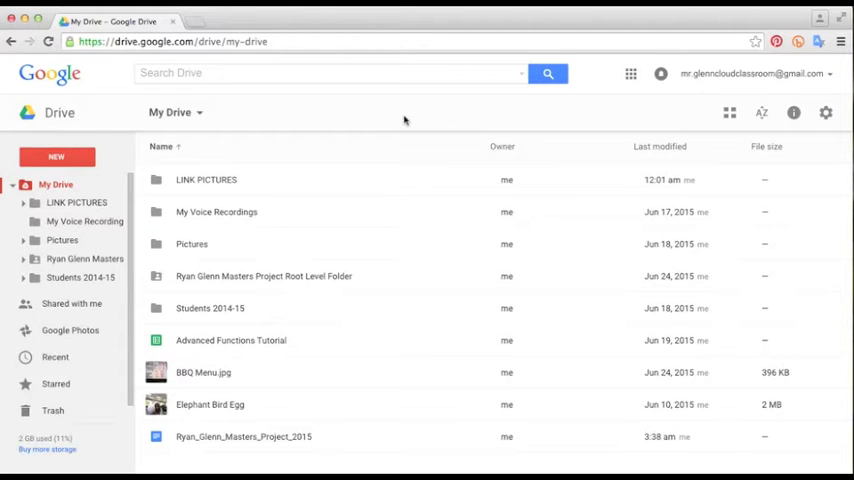
{"action": "mouse_move", "coordinate": [304, 120]}
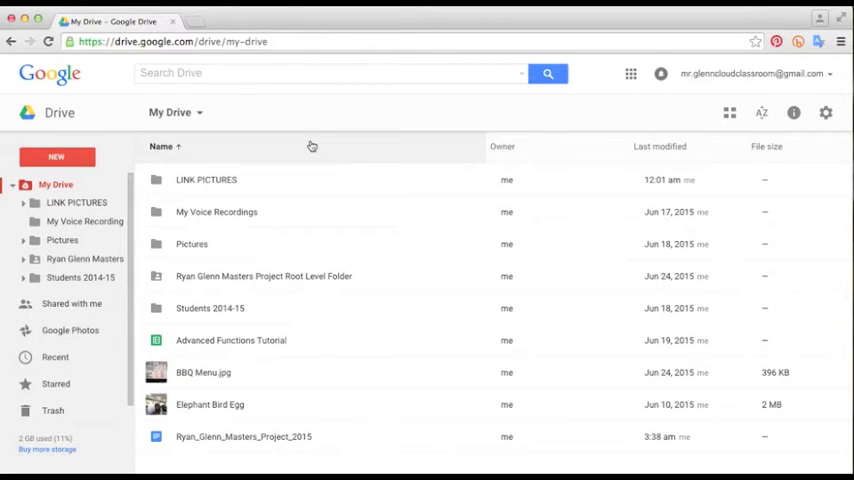
{"action": "mouse_move", "coordinate": [104, 156]}
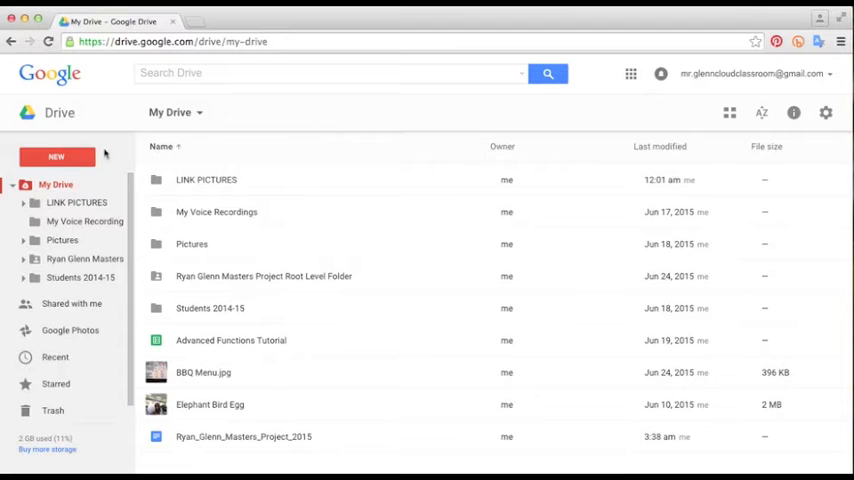
Create a new folder named Drawings in My Drive and open it
{"action": "left_click", "coordinate": [56, 156]}
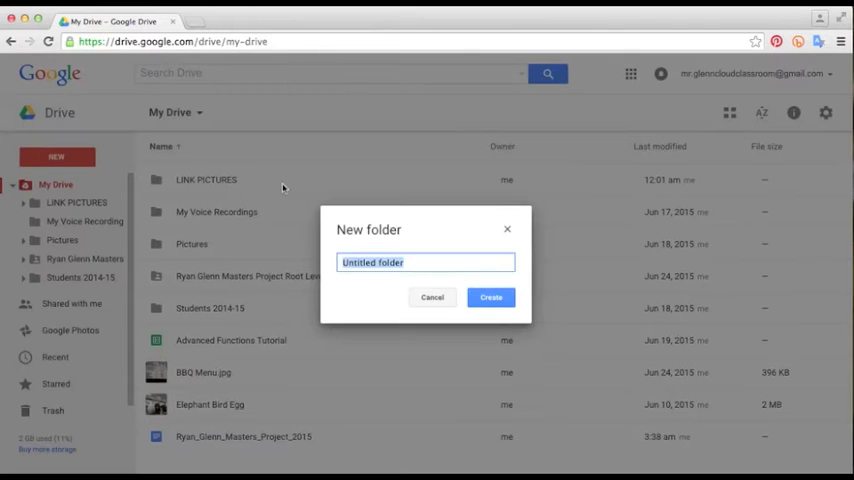
{"action": "type", "text": "D"}
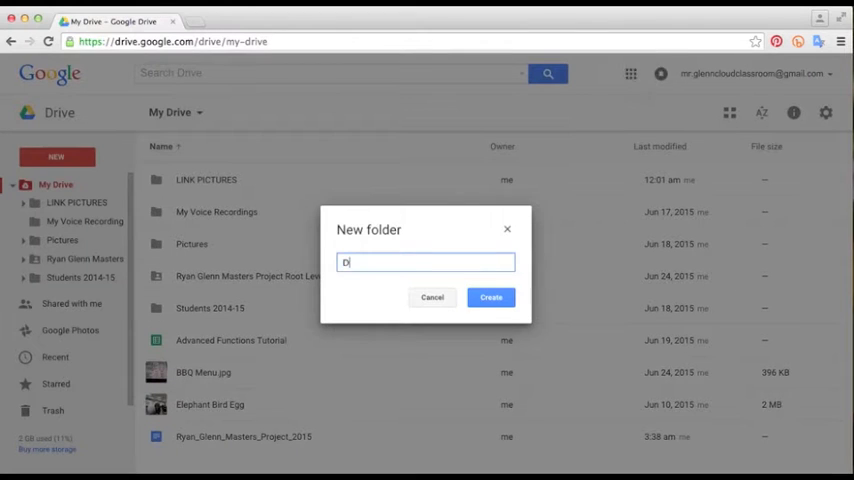
{"action": "left_click", "coordinate": [490, 296]}
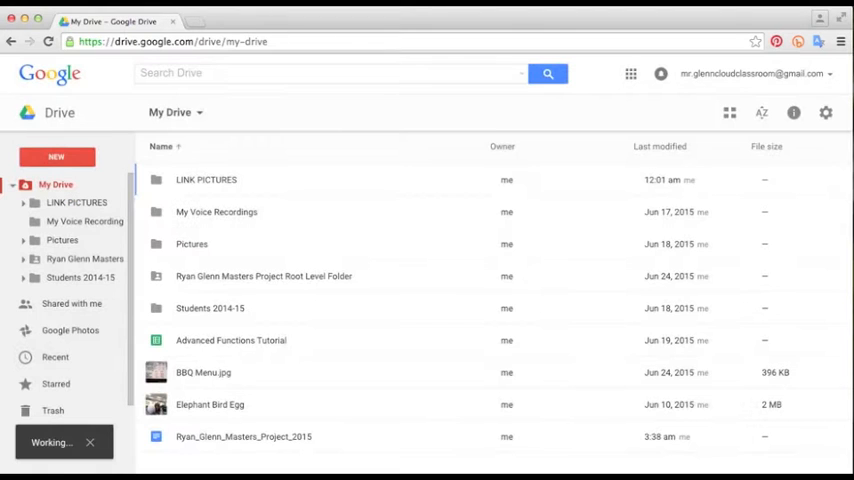
{"action": "left_click", "coordinate": [194, 180]}
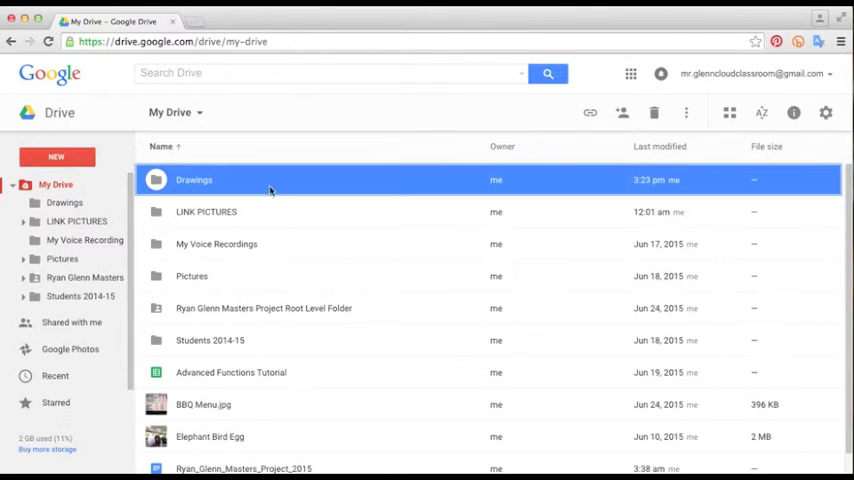
{"action": "double_click", "coordinate": [194, 180]}
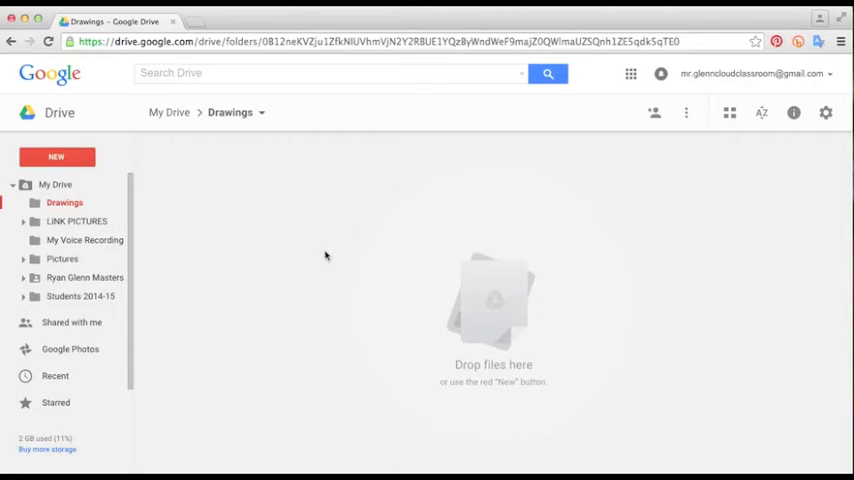
{"action": "mouse_move", "coordinate": [340, 258]}
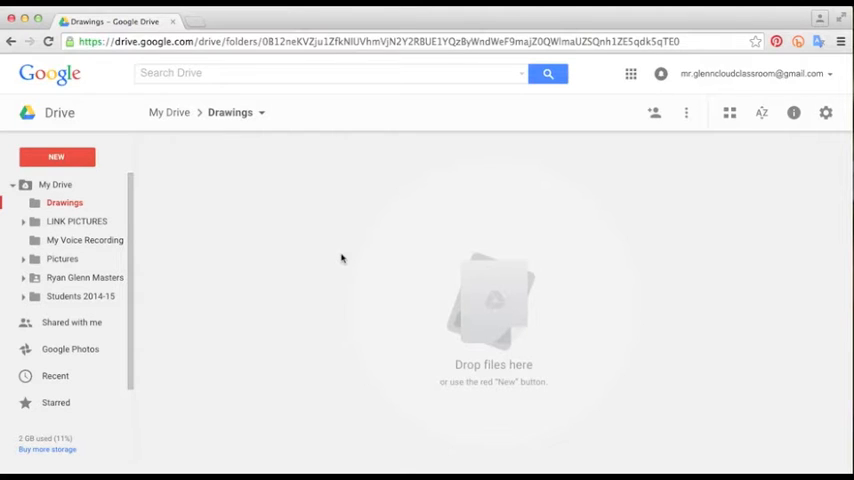
{"action": "mouse_move", "coordinate": [118, 192]}
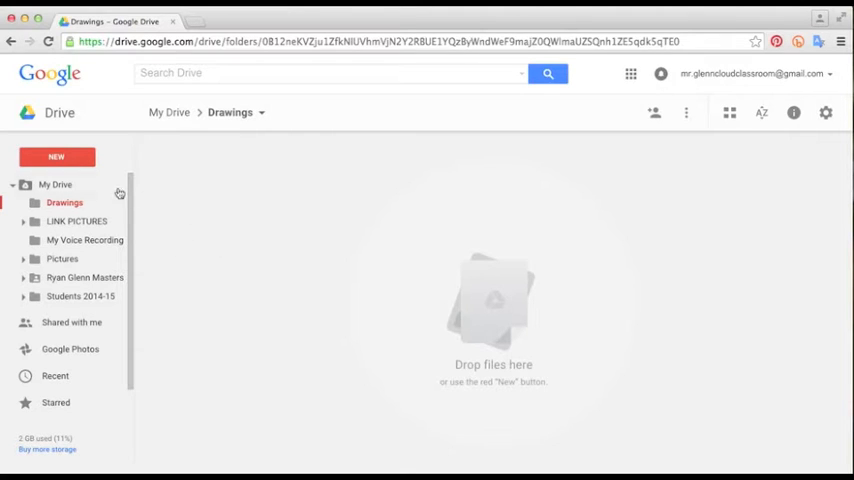
Create a new blank Google Drawings file from the New > More menu
{"action": "left_click", "coordinate": [56, 156]}
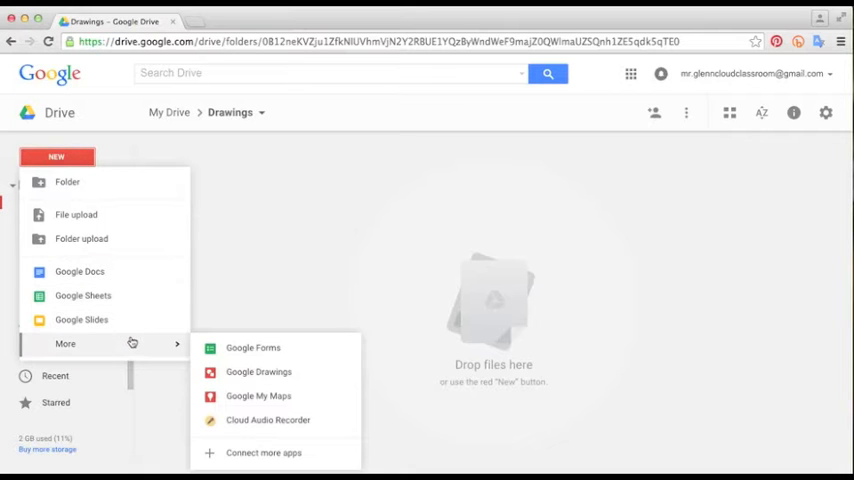
{"action": "left_click", "coordinate": [258, 372]}
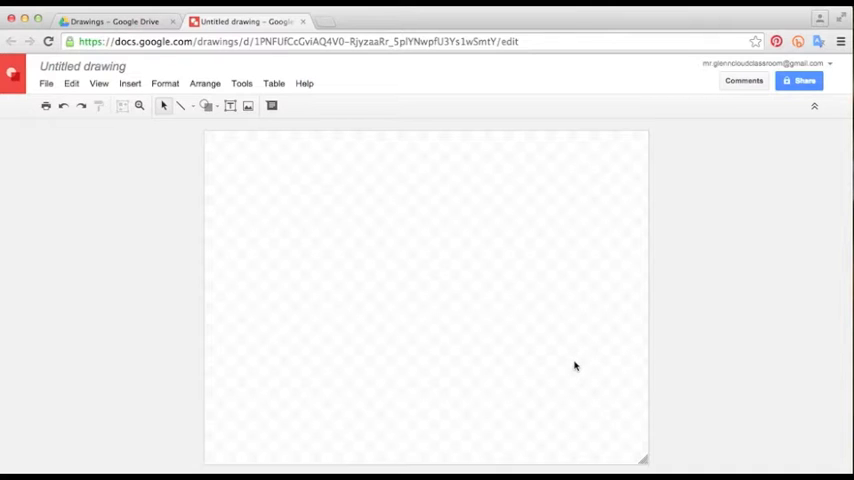
{"action": "mouse_move", "coordinate": [410, 300]}
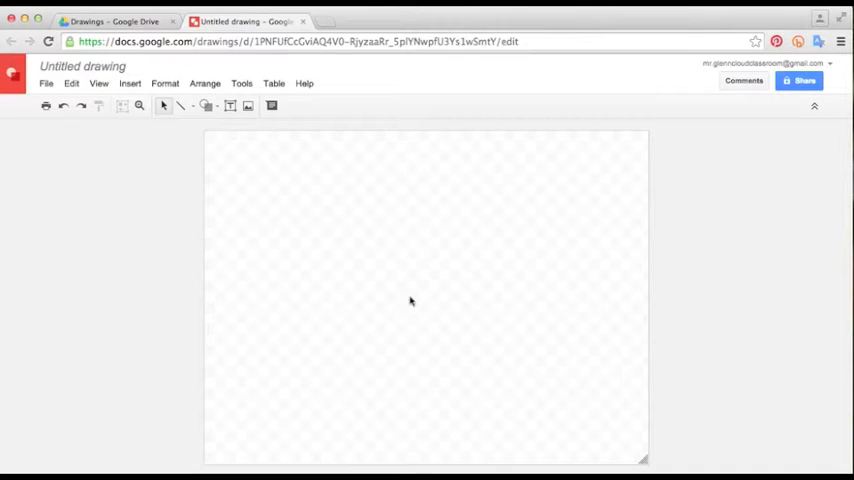
{"action": "mouse_move", "coordinate": [148, 198]}
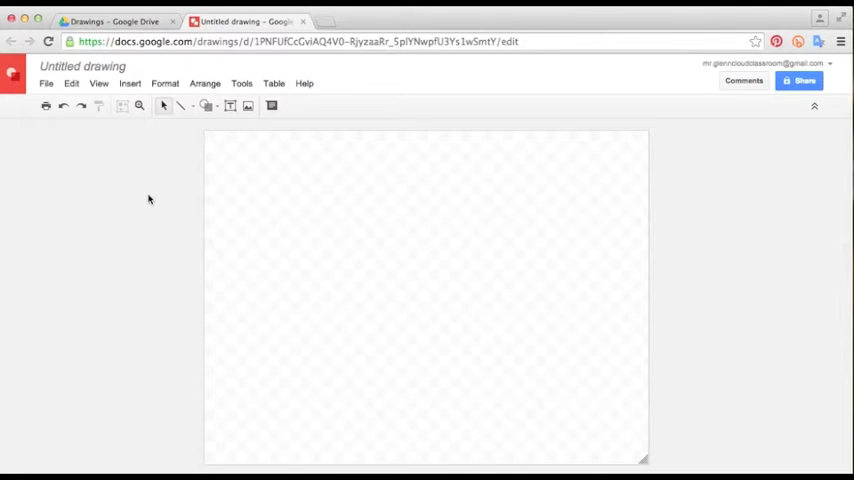
{"action": "mouse_move", "coordinate": [100, 148]}
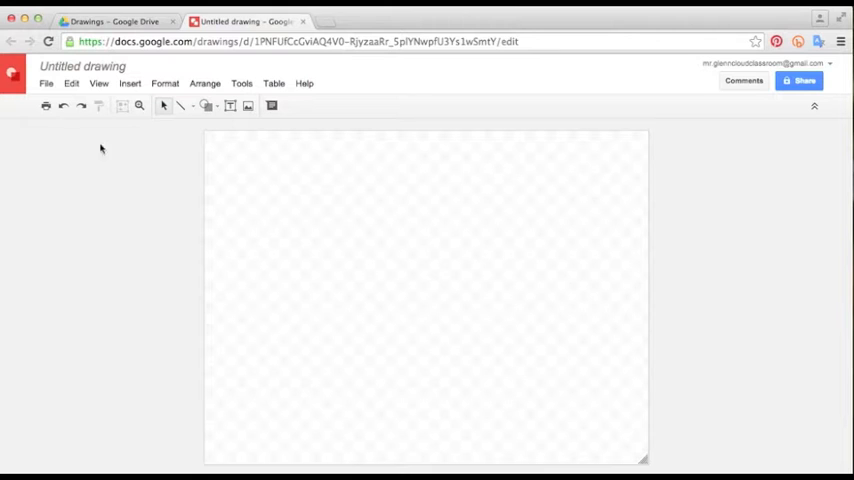
Set Page setup to a custom 8.5 x 11 inch page size
{"action": "left_click", "coordinate": [46, 84]}
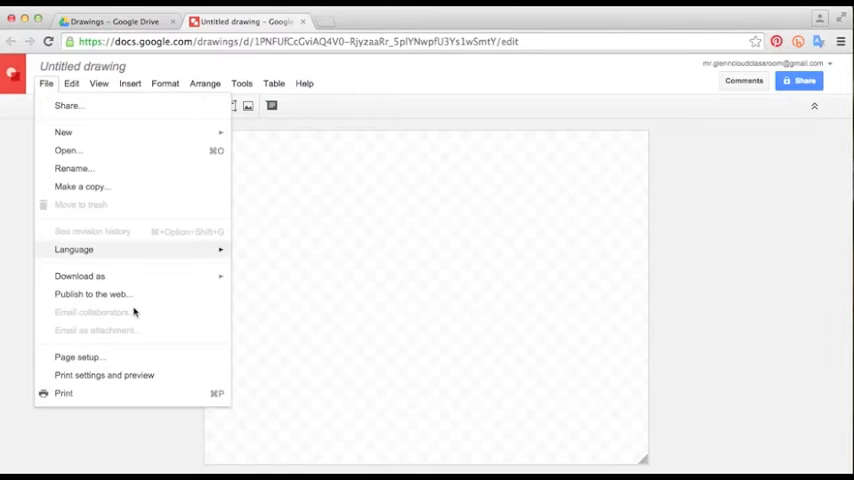
{"action": "left_click", "coordinate": [78, 356]}
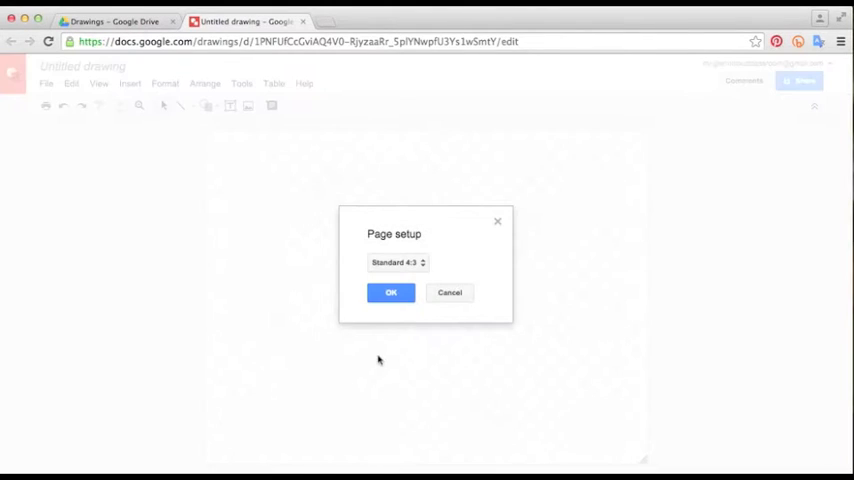
{"action": "left_click", "coordinate": [396, 262]}
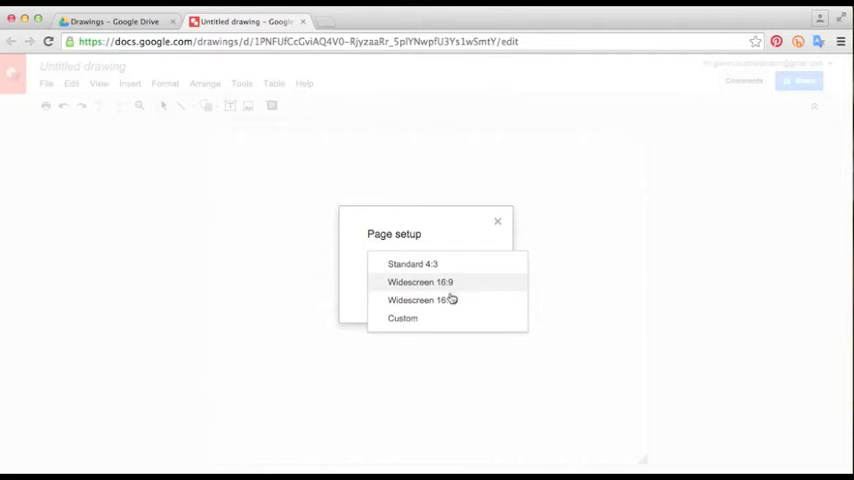
{"action": "mouse_move", "coordinate": [450, 300]}
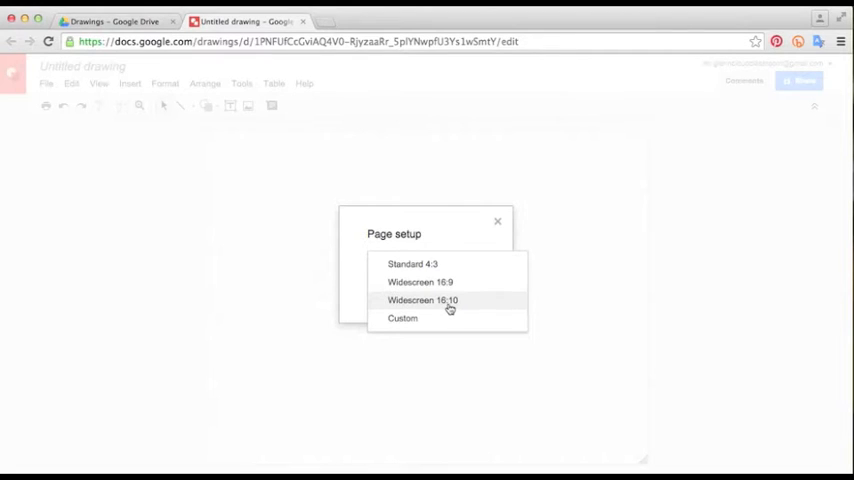
{"action": "left_click", "coordinate": [402, 318]}
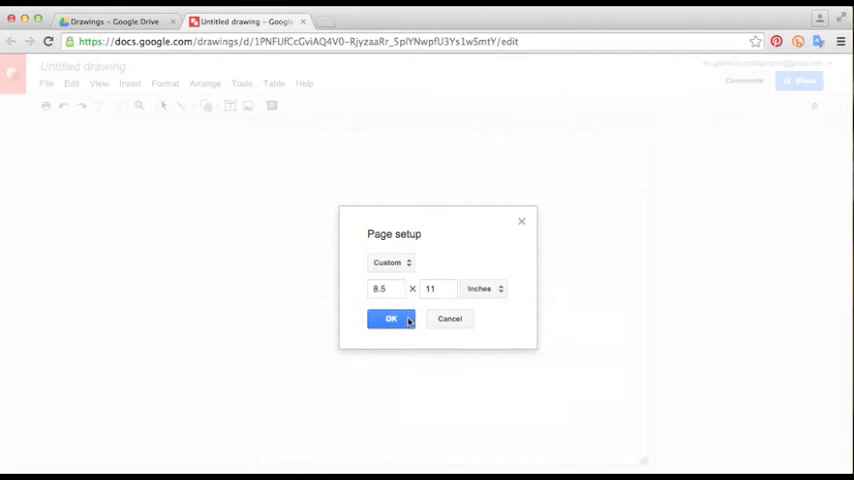
{"action": "left_click", "coordinate": [392, 318]}
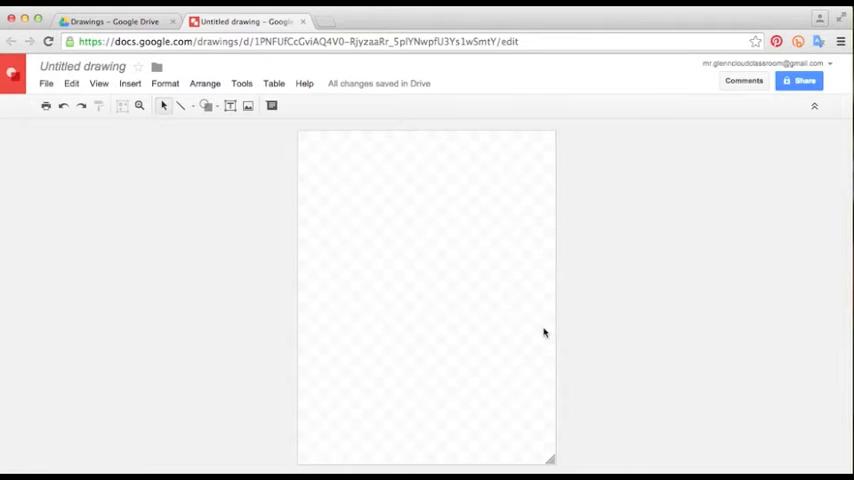
{"action": "mouse_move", "coordinate": [472, 330]}
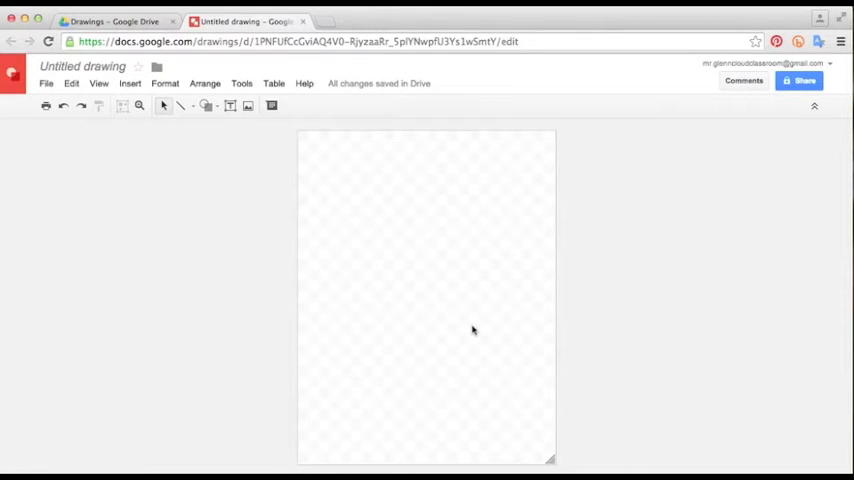
{"action": "mouse_move", "coordinate": [450, 304]}
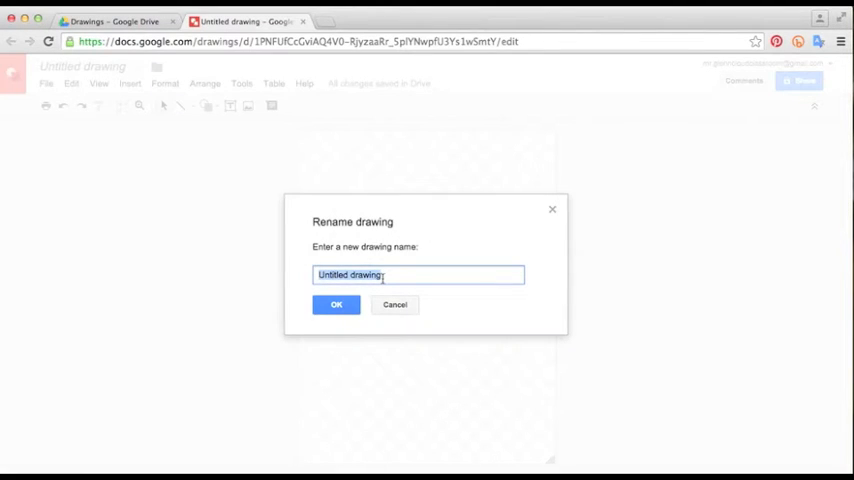
Rename the drawing to 'Test Drawing'
{"action": "type", "text": "Test Drawing"}
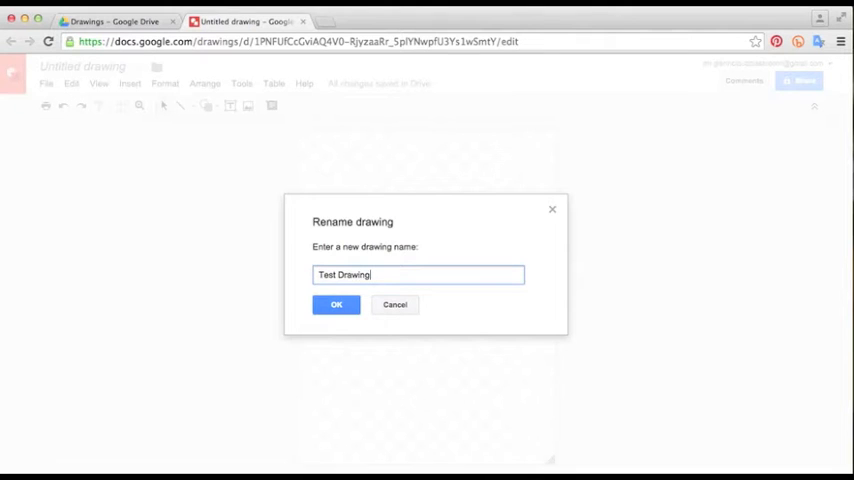
{"action": "left_click", "coordinate": [336, 304]}
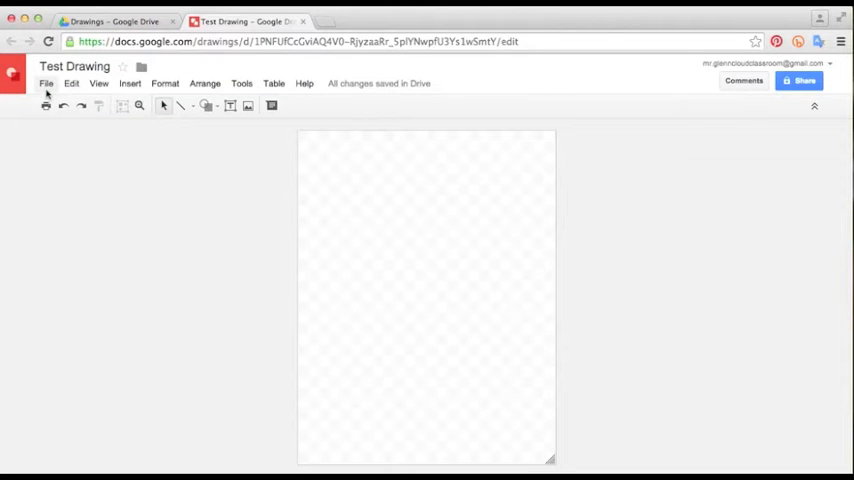
{"action": "left_click", "coordinate": [46, 84]}
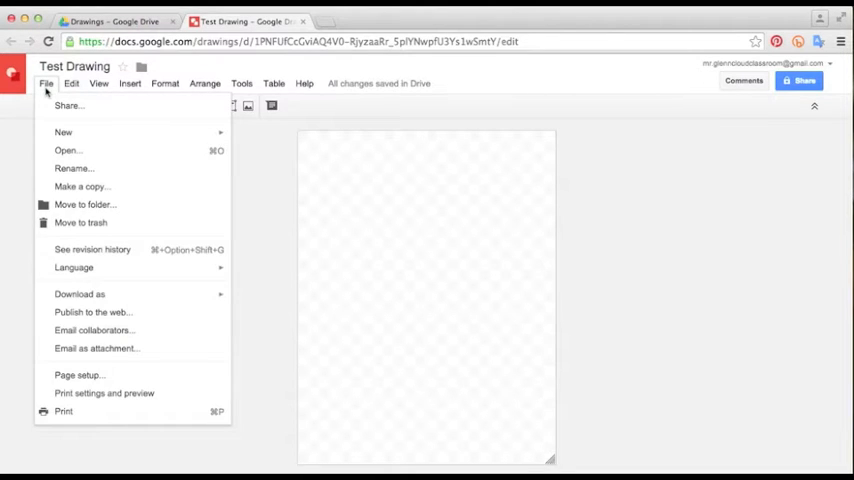
{"action": "left_click", "coordinate": [72, 84]}
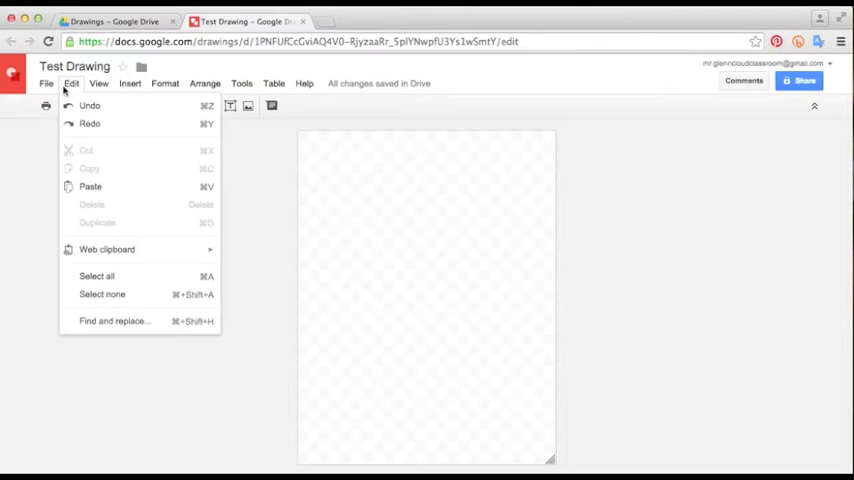
{"action": "left_click", "coordinate": [98, 84]}
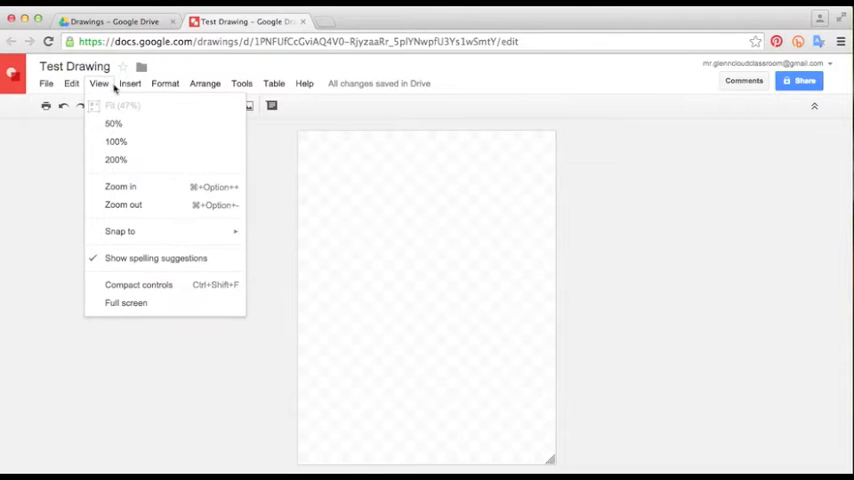
{"action": "left_click", "coordinate": [130, 84]}
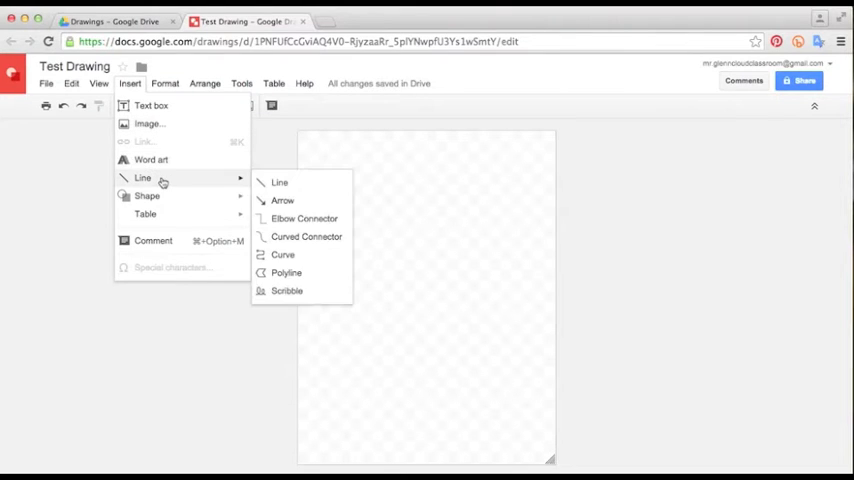
{"action": "mouse_move", "coordinate": [148, 124]}
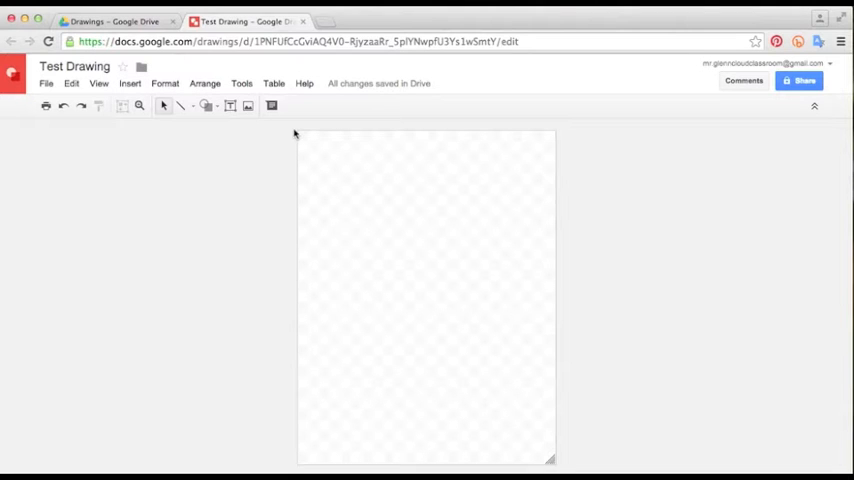
Add a text box near the top reading 'This is a test of Google Drawings'
{"action": "left_click", "coordinate": [130, 84]}
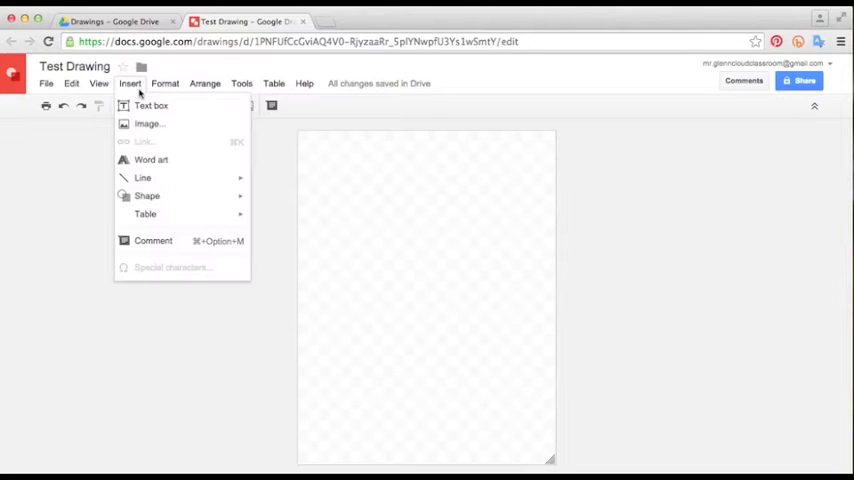
{"action": "mouse_move", "coordinate": [152, 106]}
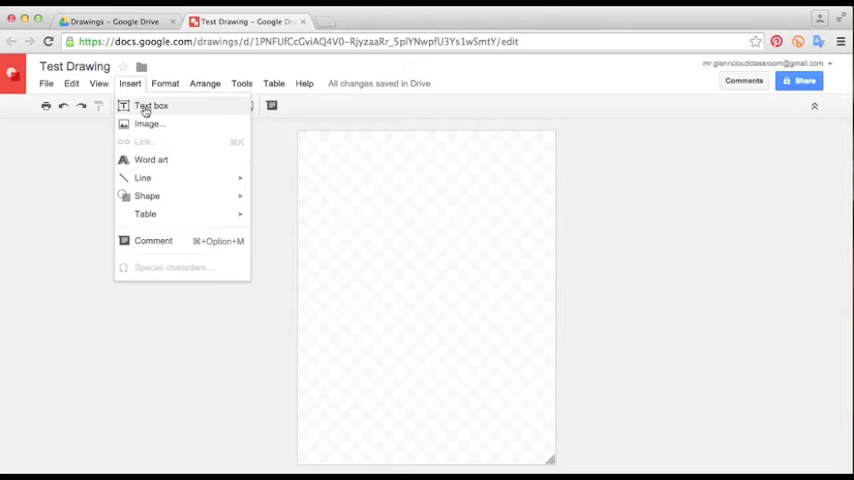
{"action": "left_click", "coordinate": [152, 104]}
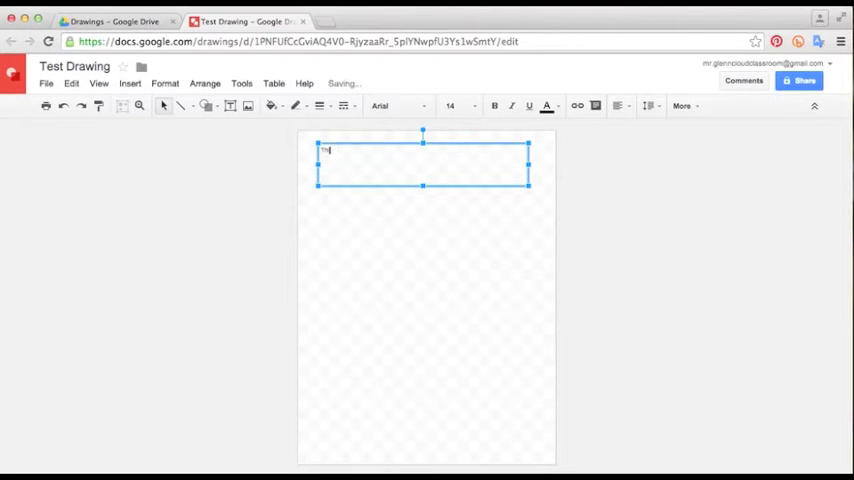
{"action": "type", "text": "This is a test of Google Dr"}
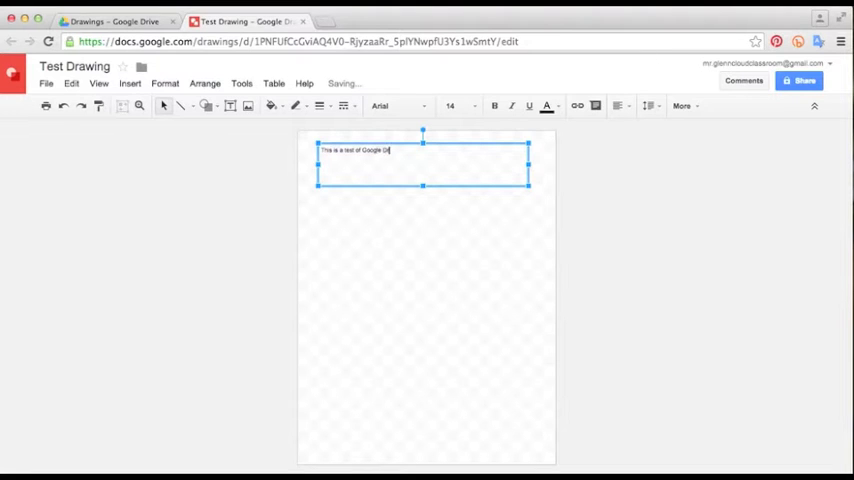
{"action": "type", "text": "awings!"}
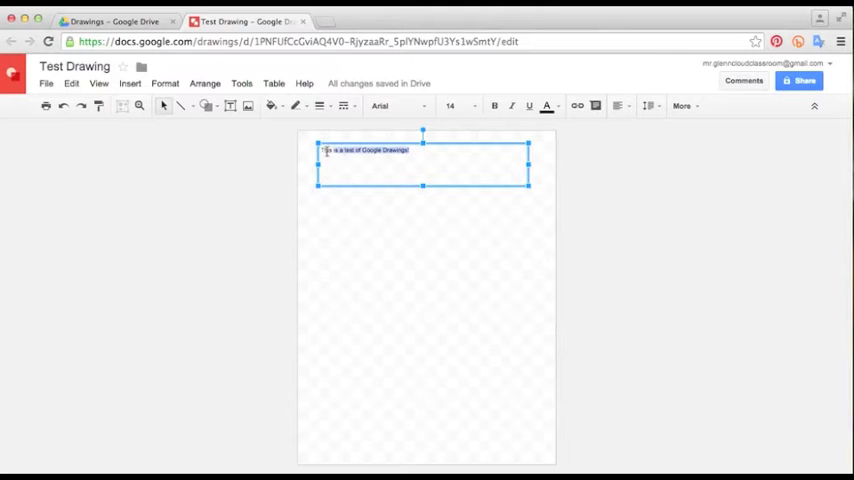
Style the text line in Orbitron at size 18 and deselect it
{"action": "left_click", "coordinate": [396, 106]}
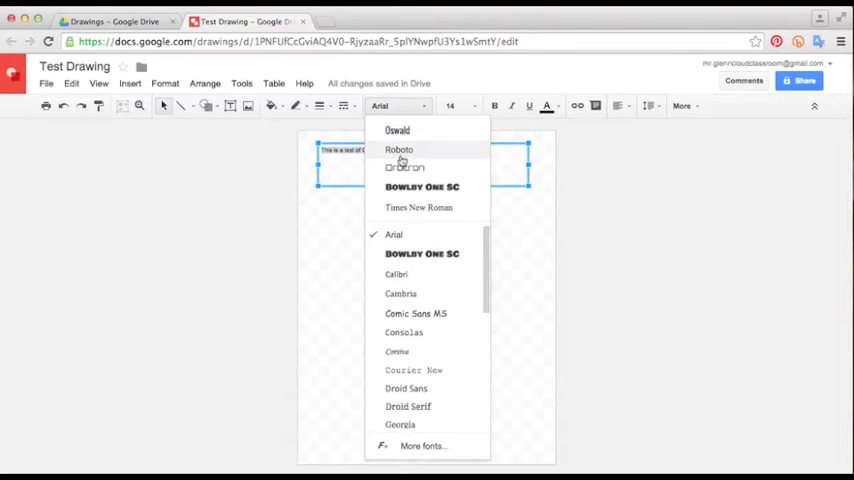
{"action": "left_click", "coordinate": [404, 168]}
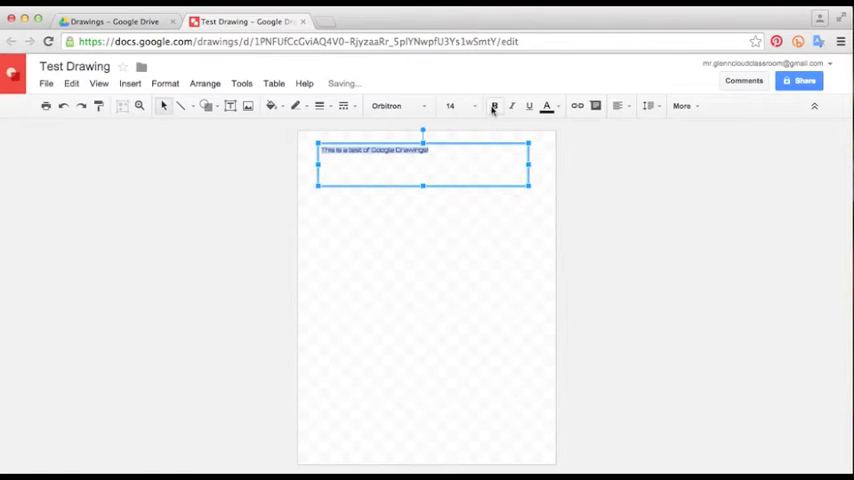
{"action": "left_click", "coordinate": [452, 106]}
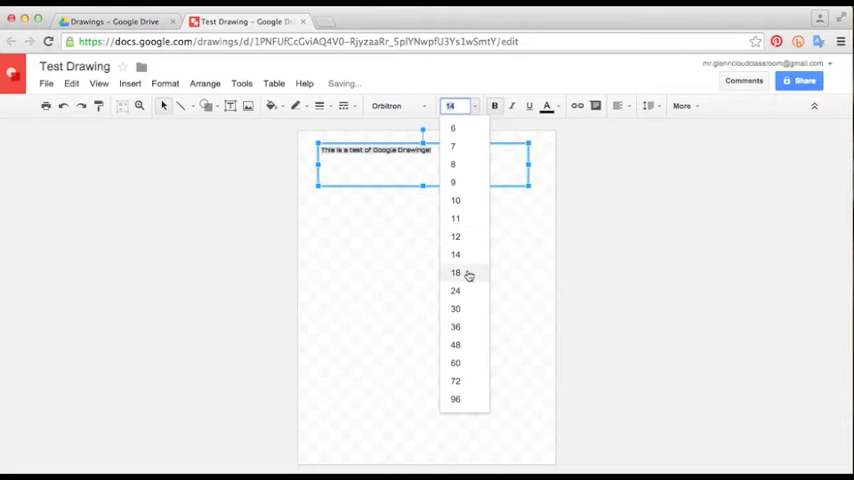
{"action": "left_click", "coordinate": [456, 272]}
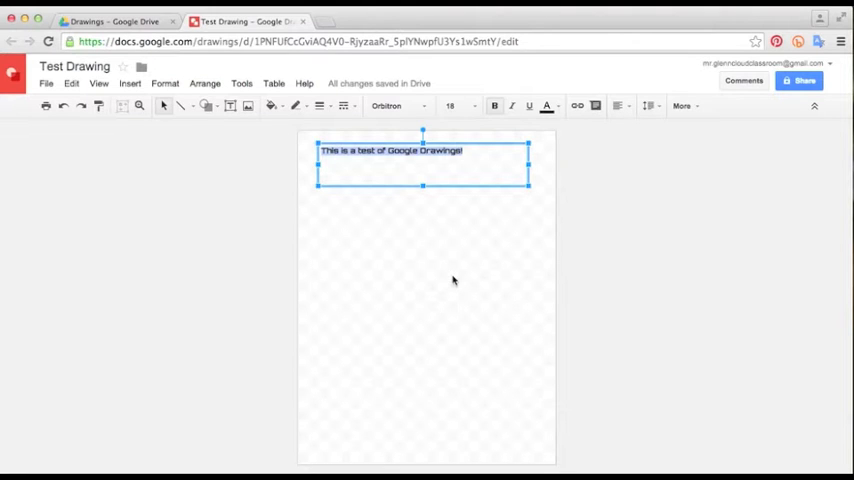
{"action": "left_click", "coordinate": [230, 172]}
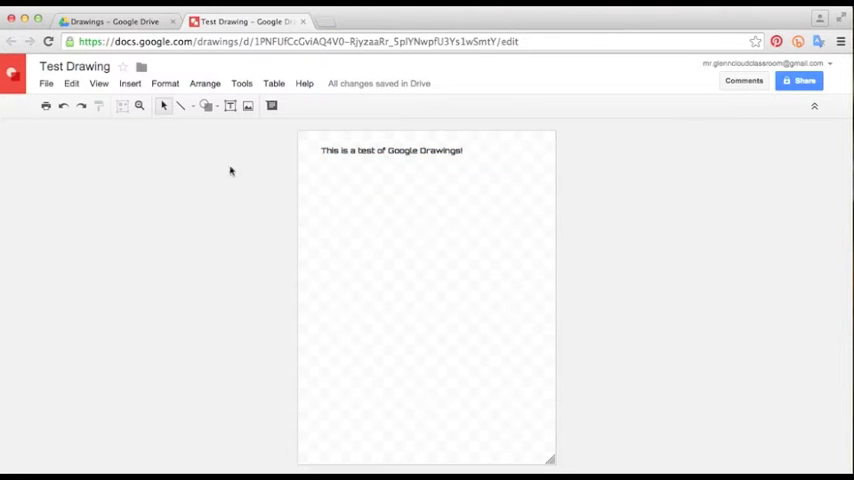
Search the web from Insert > Image for 'california map'
{"action": "left_click", "coordinate": [130, 84]}
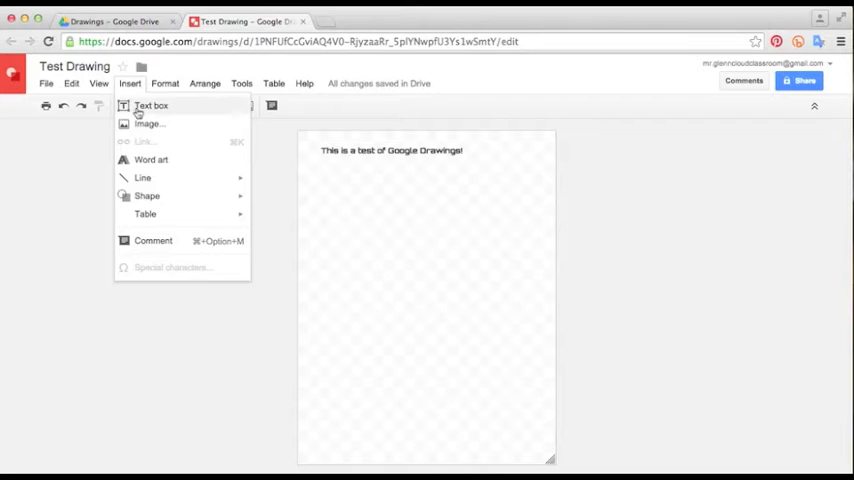
{"action": "left_click", "coordinate": [148, 122]}
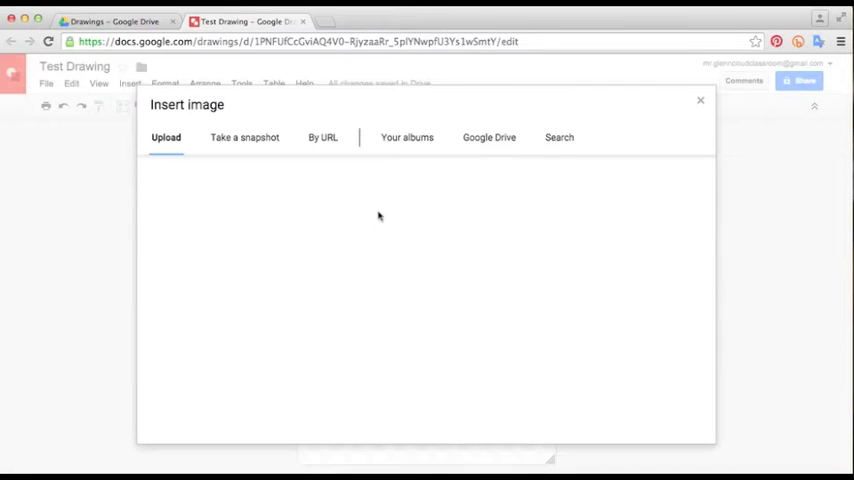
{"action": "left_click", "coordinate": [166, 136]}
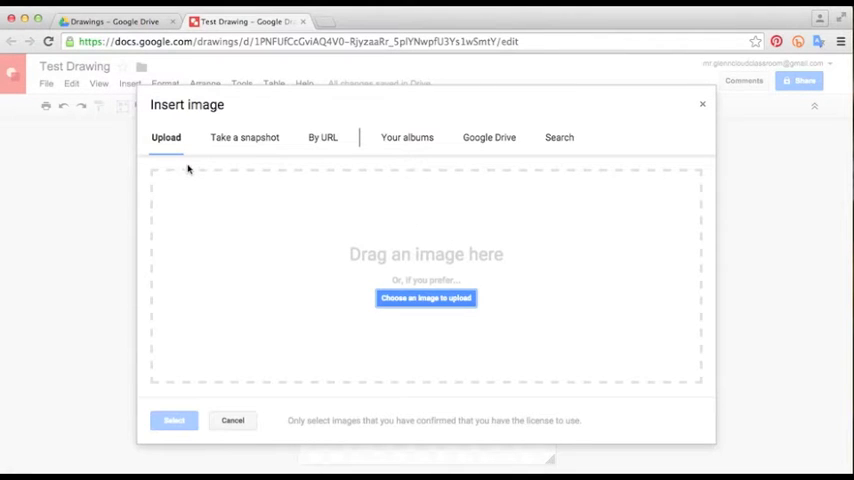
{"action": "mouse_move", "coordinate": [458, 160]}
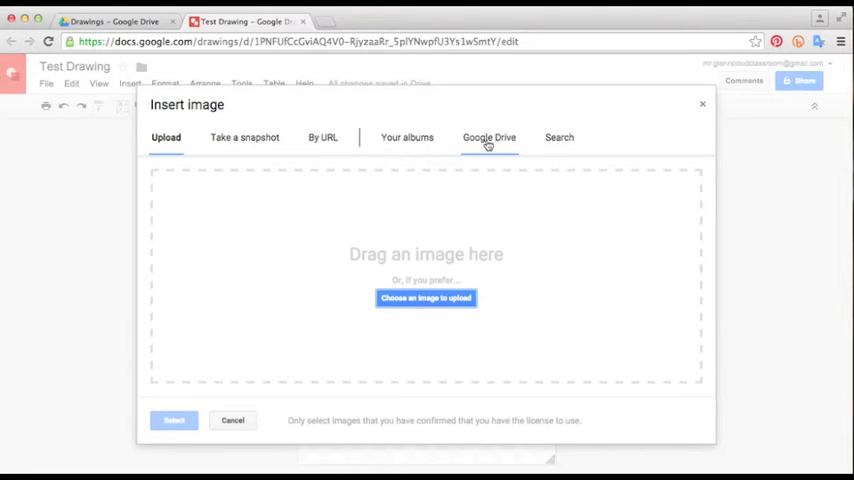
{"action": "left_click", "coordinate": [560, 136]}
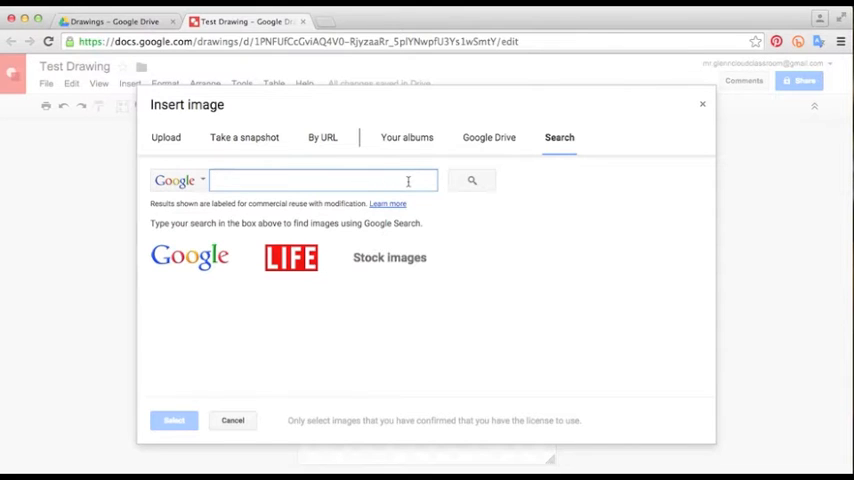
{"action": "type", "text": "california map"}
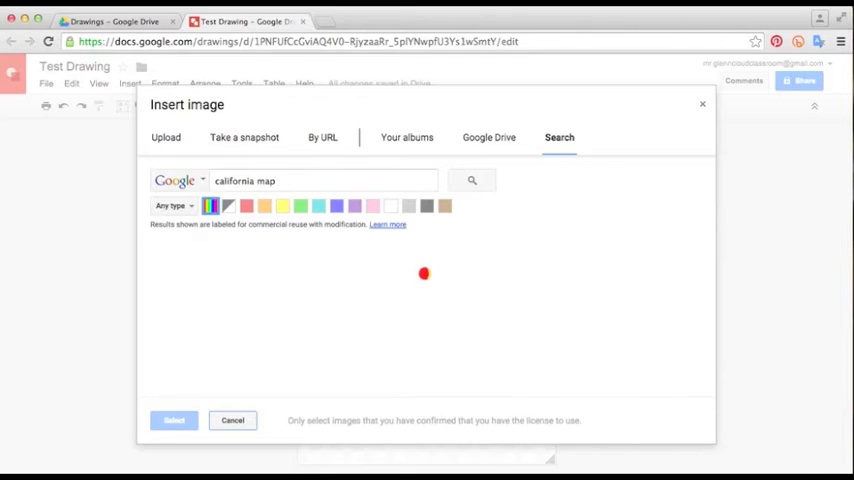
{"action": "left_click", "coordinate": [472, 180]}
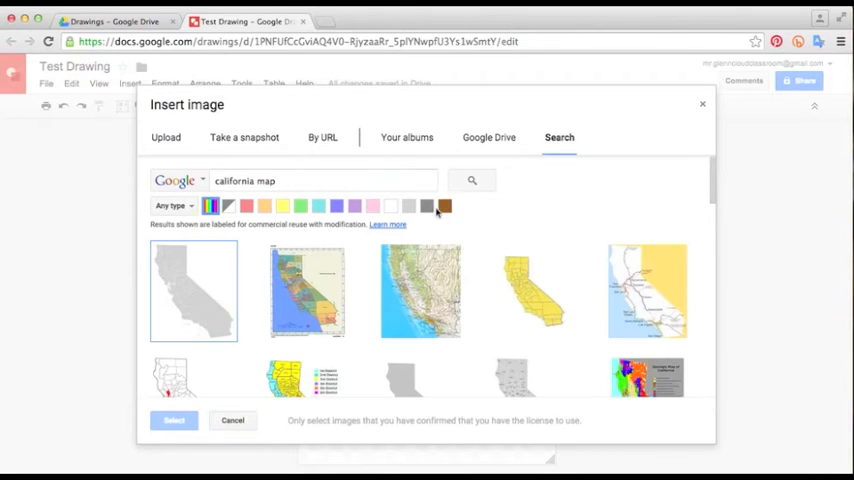
Pick the plain grey California map thumbnail over the coloured one
{"action": "left_click", "coordinate": [308, 290]}
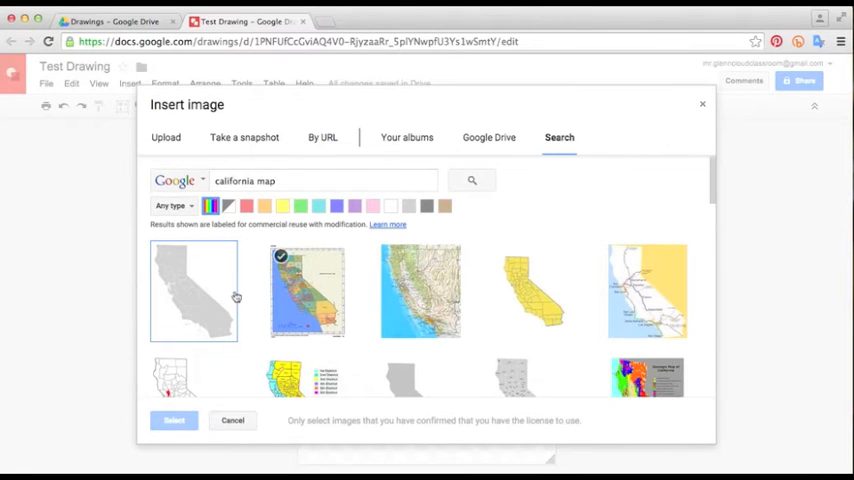
{"action": "left_click", "coordinate": [232, 420]}
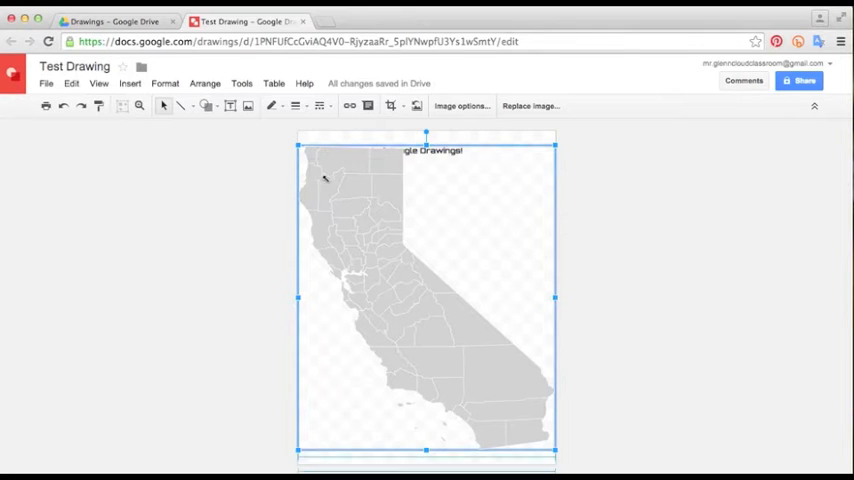
Resize the California map to sit below the heading text and deselect it
{"action": "left_click_drag", "start_coordinate": [424, 300], "coordinate": [444, 320]}
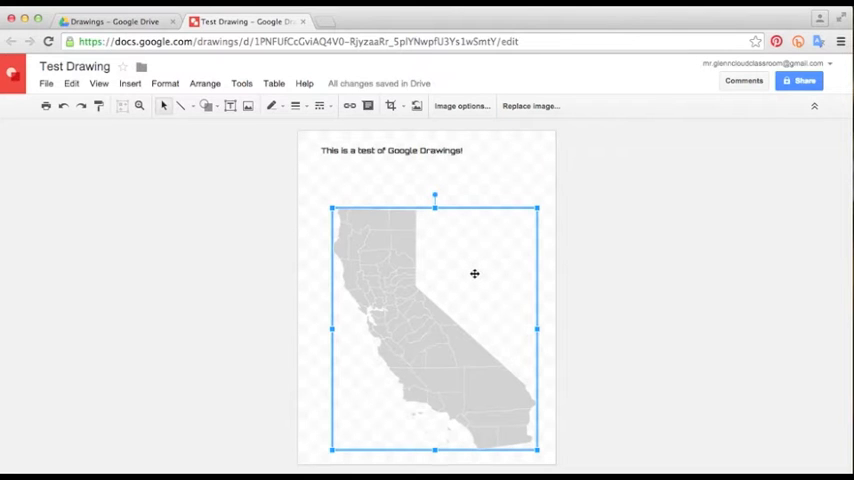
{"action": "left_click", "coordinate": [236, 198]}
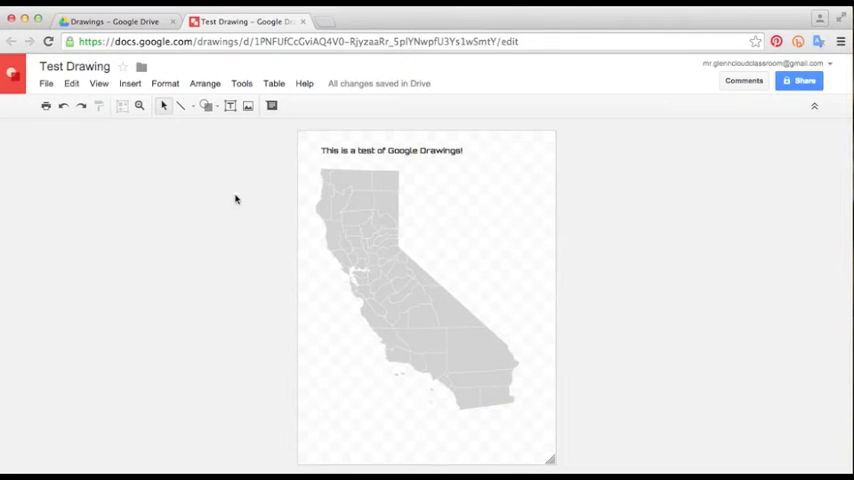
Insert word art reading 'This is California' and move it to the page bottom
{"action": "left_click", "coordinate": [130, 84]}
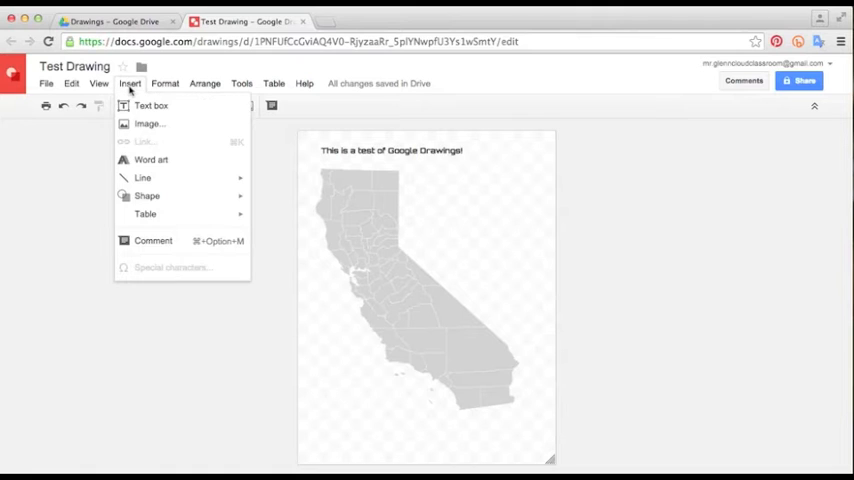
{"action": "left_click", "coordinate": [152, 104]}
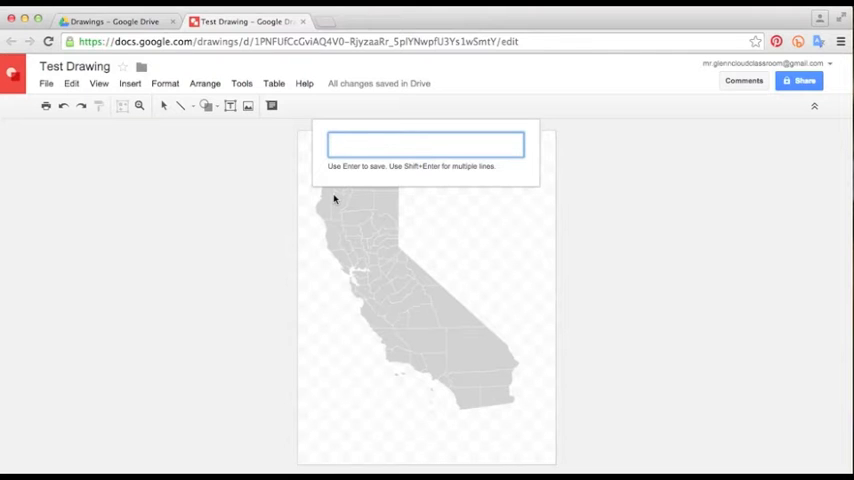
{"action": "type", "text": "This is California"}
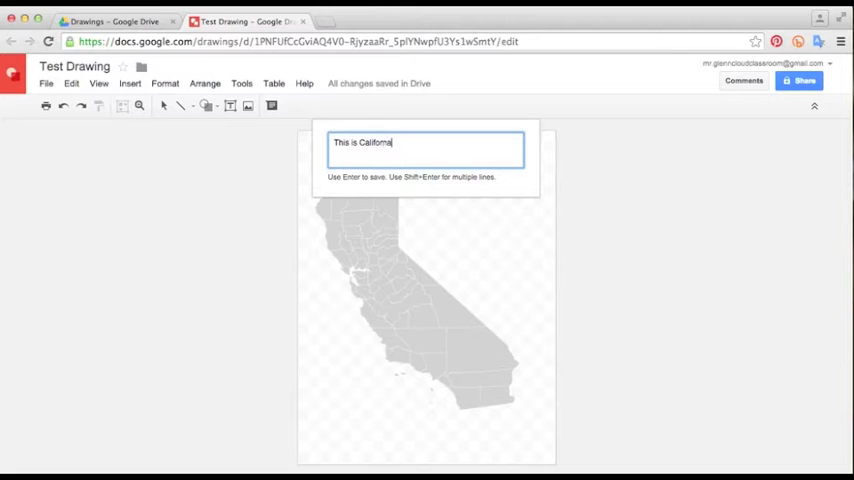
{"action": "key", "text": "Return"}
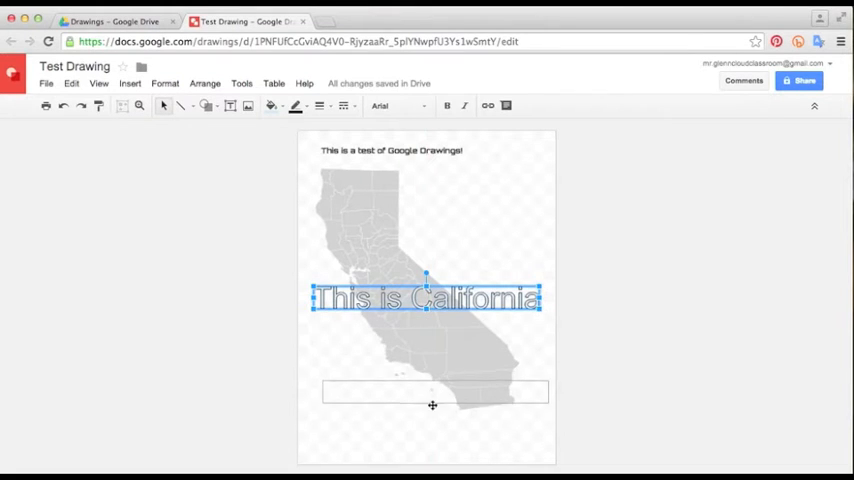
{"action": "left_click_drag", "start_coordinate": [428, 298], "coordinate": [430, 444]}
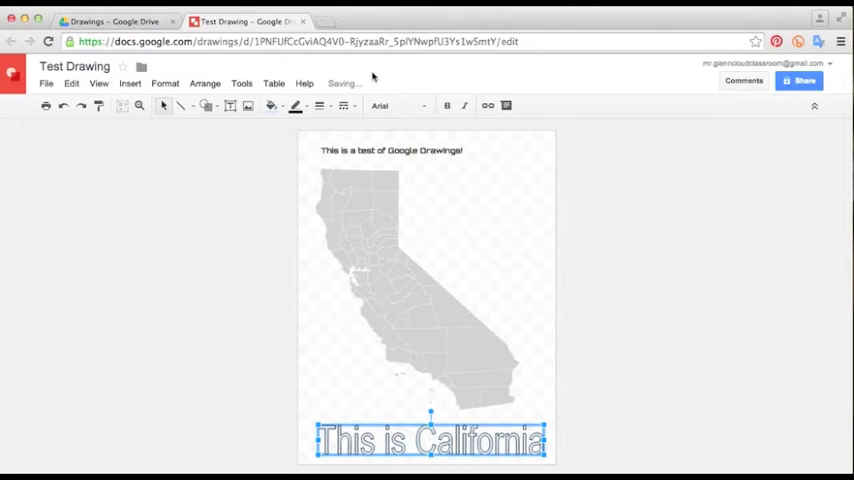
Give the word art the Oswald font and a red fill
{"action": "left_click", "coordinate": [396, 104]}
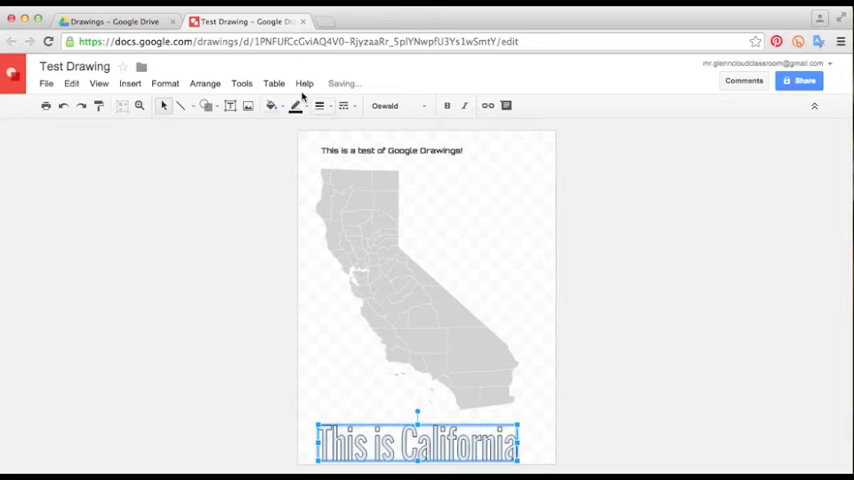
{"action": "left_click", "coordinate": [296, 106]}
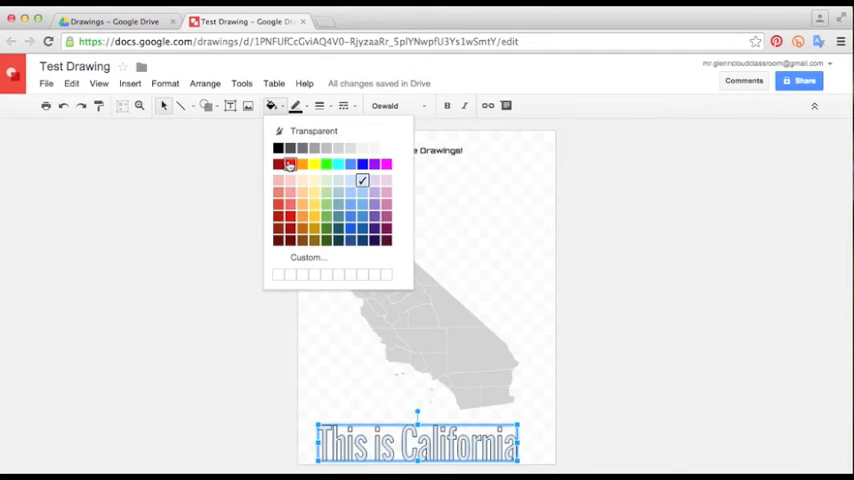
{"action": "left_click", "coordinate": [304, 164]}
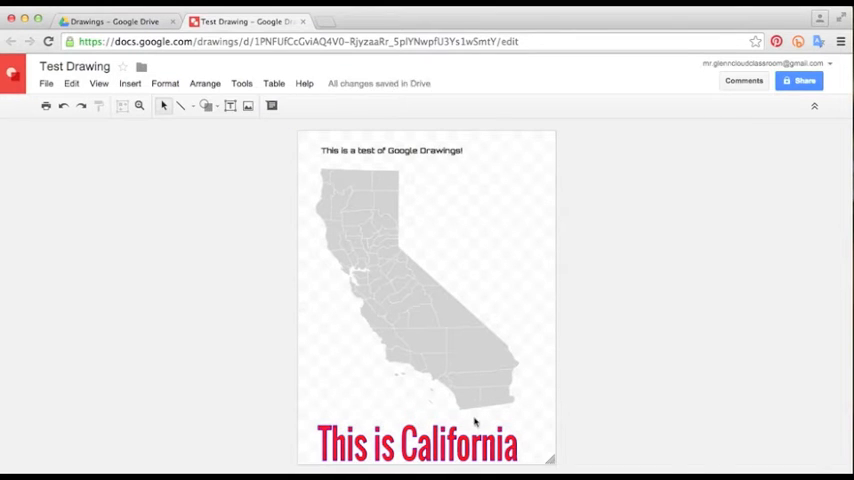
{"action": "mouse_move", "coordinate": [536, 416]}
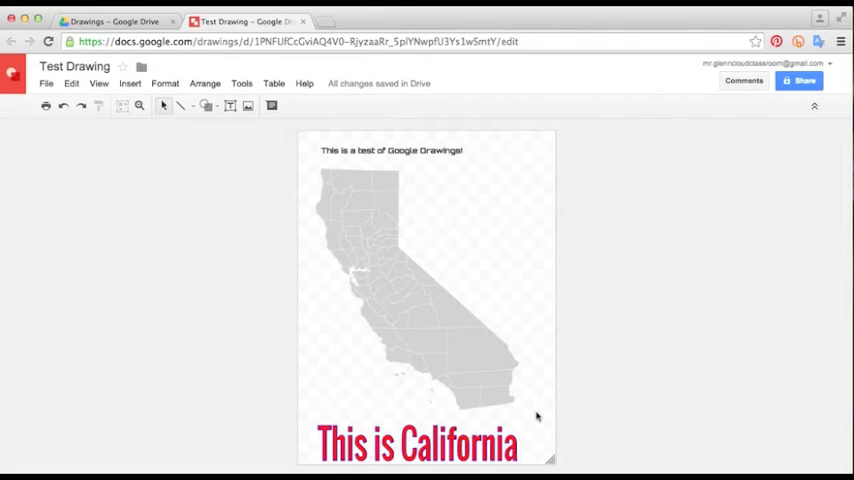
{"action": "mouse_move", "coordinate": [532, 416]}
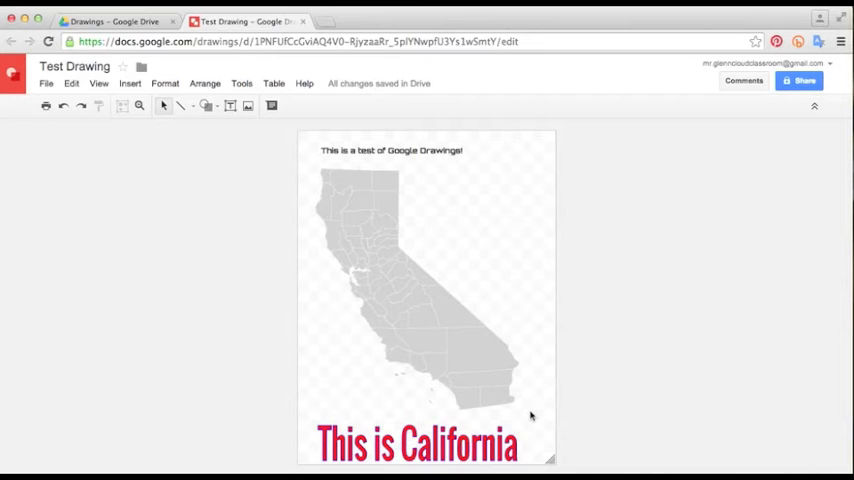
{"action": "mouse_move", "coordinate": [490, 372]}
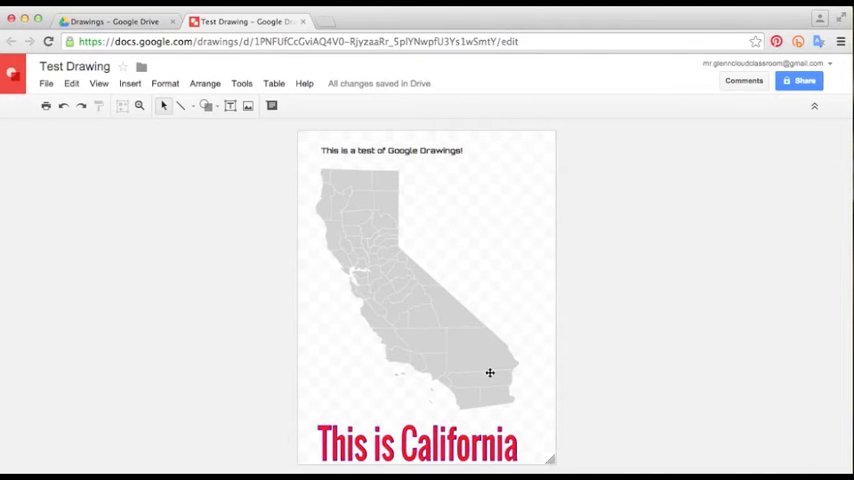
{"action": "mouse_move", "coordinate": [180, 104]}
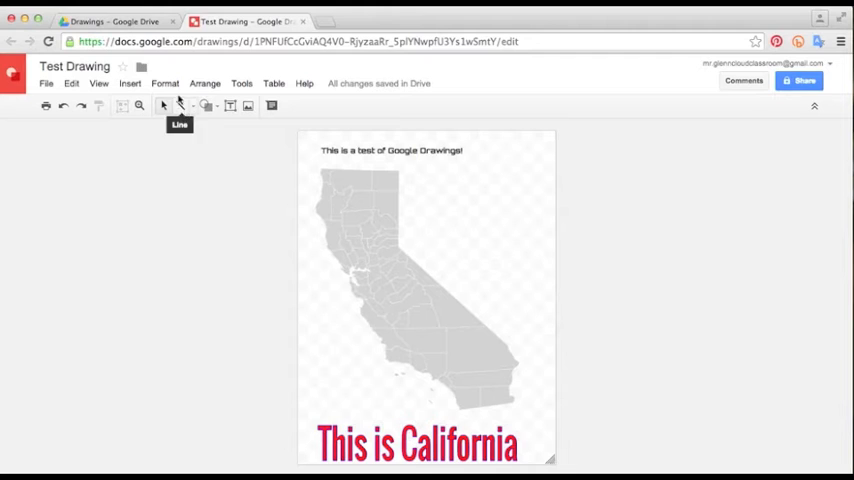
Draw a left-pointing arrow from the upper right toward the middle of the map
{"action": "left_click", "coordinate": [130, 84]}
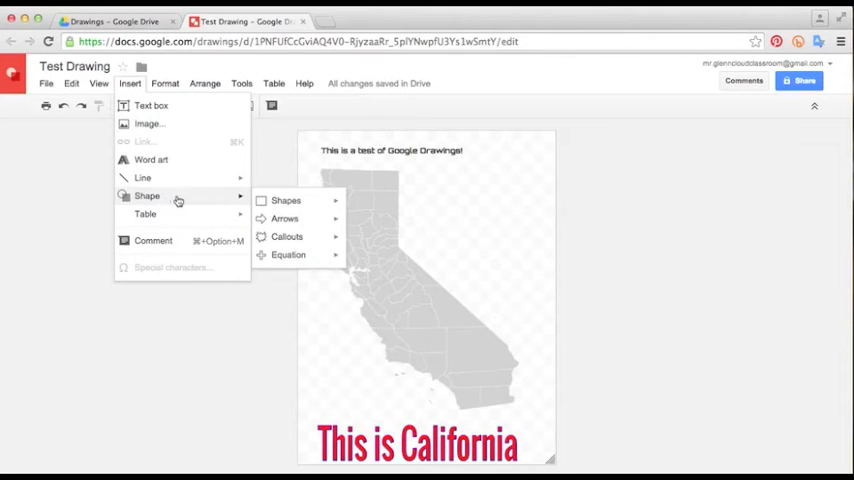
{"action": "mouse_move", "coordinate": [220, 200]}
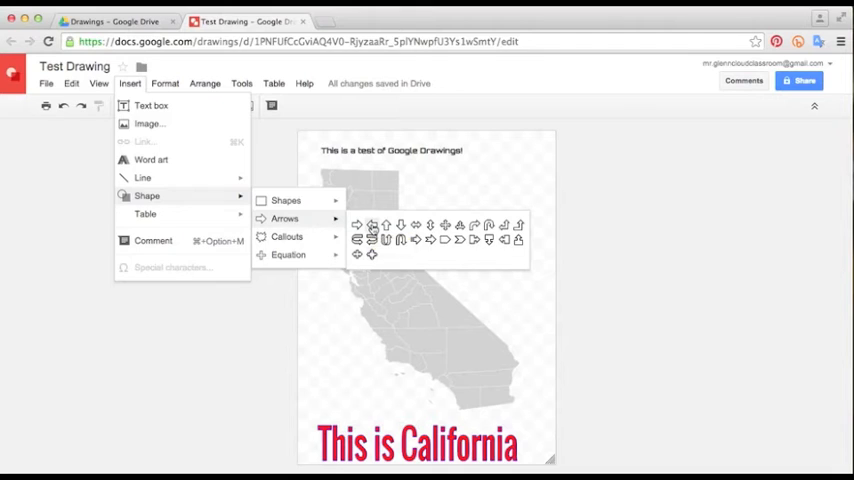
{"action": "left_click", "coordinate": [400, 240]}
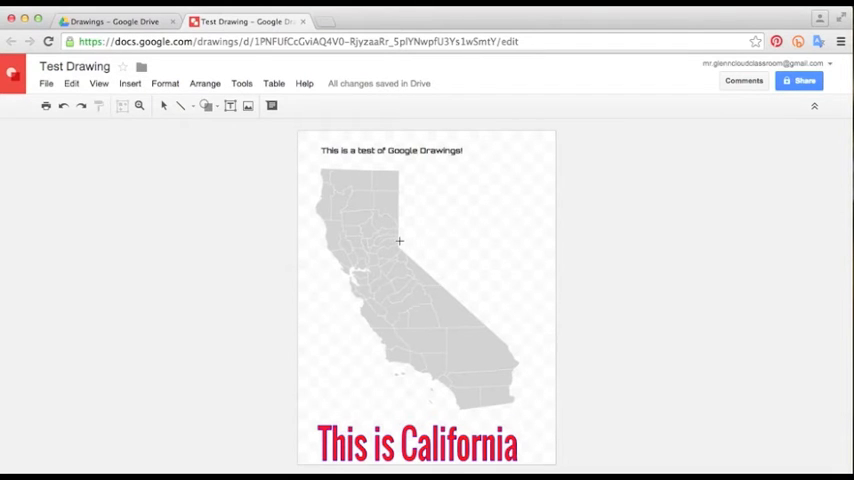
{"action": "left_click_drag", "start_coordinate": [400, 240], "coordinate": [492, 236]}
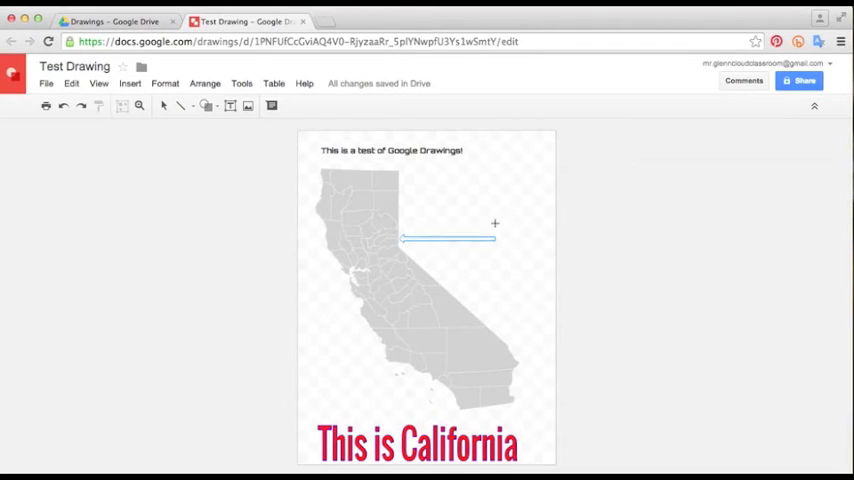
{"action": "left_click", "coordinate": [448, 238]}
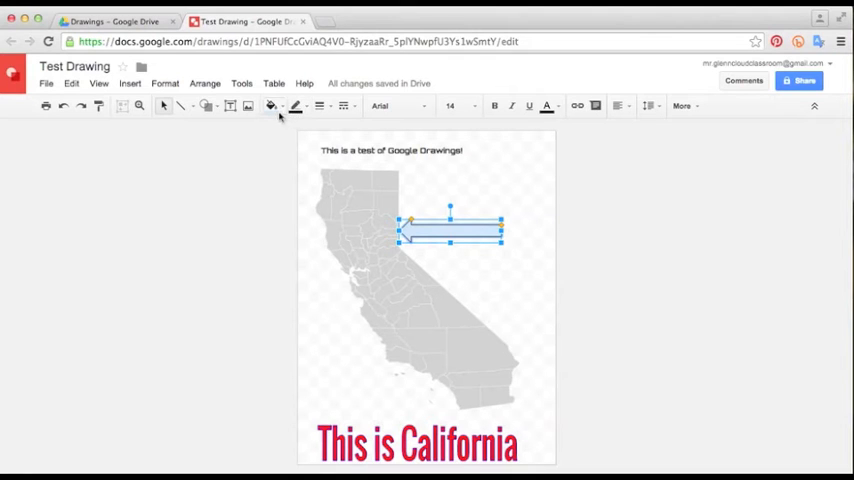
Give the arrow a transparent fill and a red outline, then deselect
{"action": "left_click", "coordinate": [296, 106]}
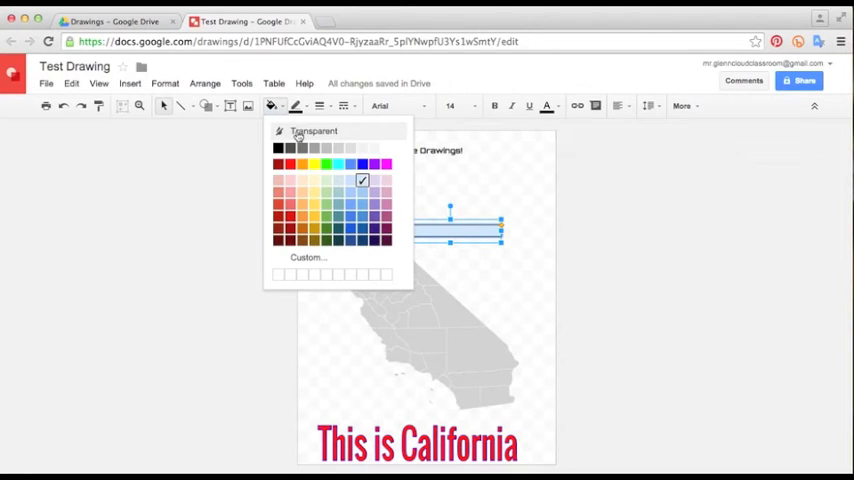
{"action": "left_click", "coordinate": [364, 180]}
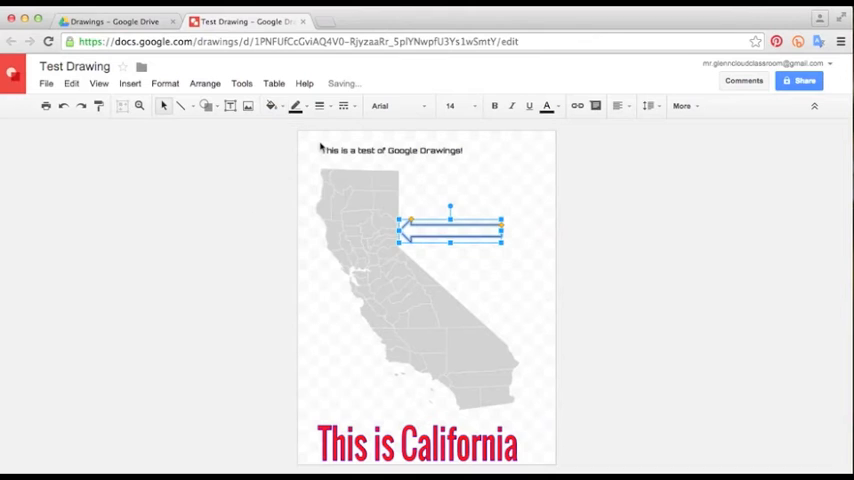
{"action": "left_click", "coordinate": [296, 106]}
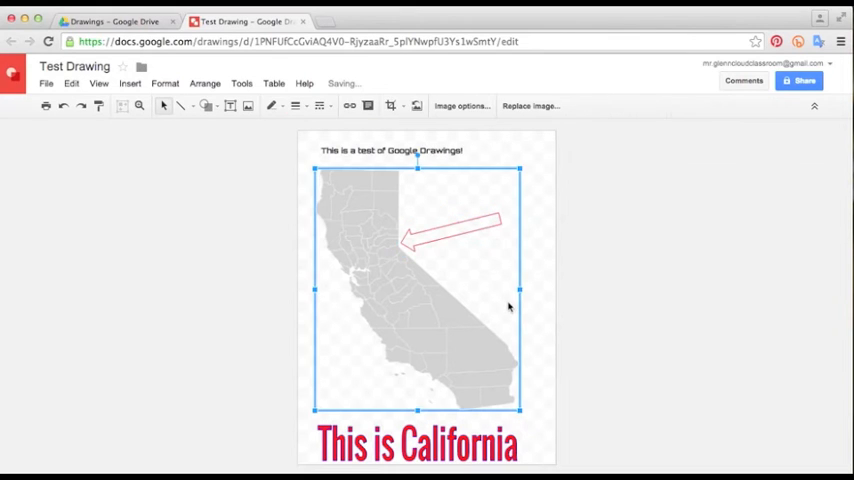
{"action": "left_click", "coordinate": [598, 310]}
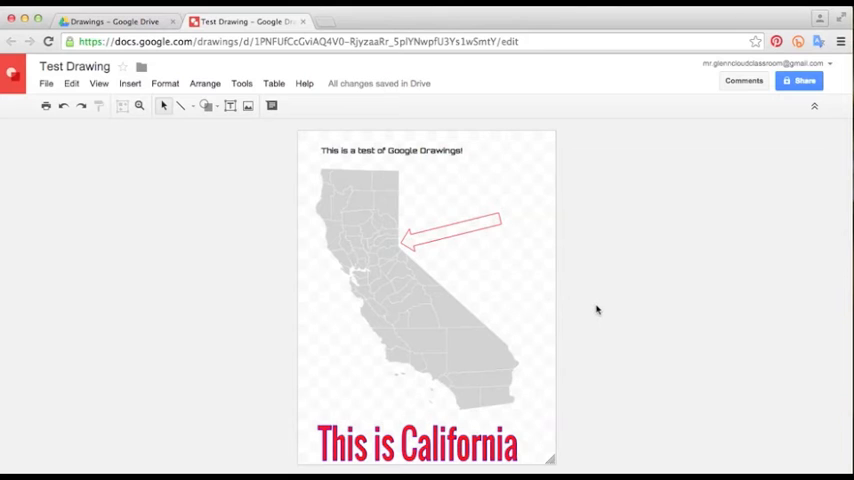
{"action": "mouse_move", "coordinate": [446, 216]}
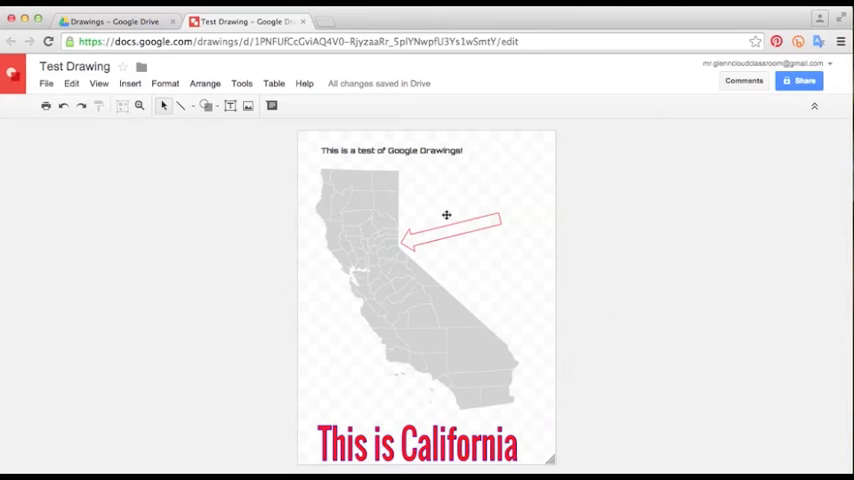
Choose the star shape from Insert > Shape > Shapes for placement
{"action": "left_click", "coordinate": [130, 84]}
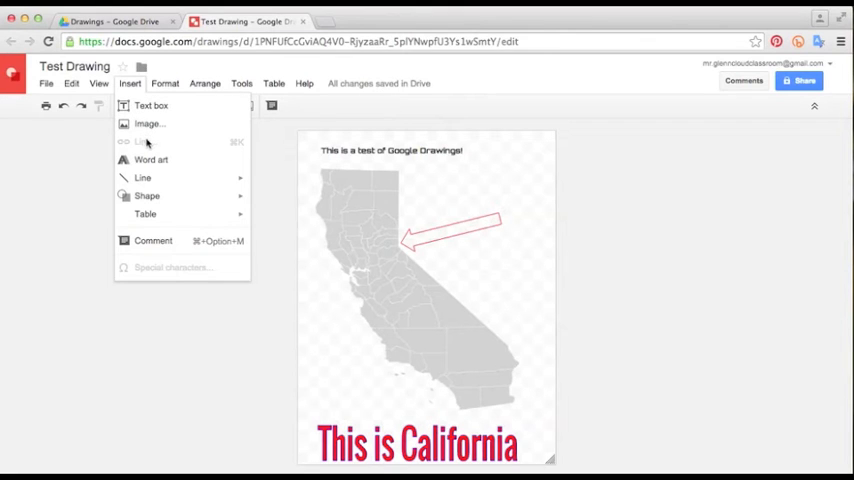
{"action": "mouse_move", "coordinate": [152, 160]}
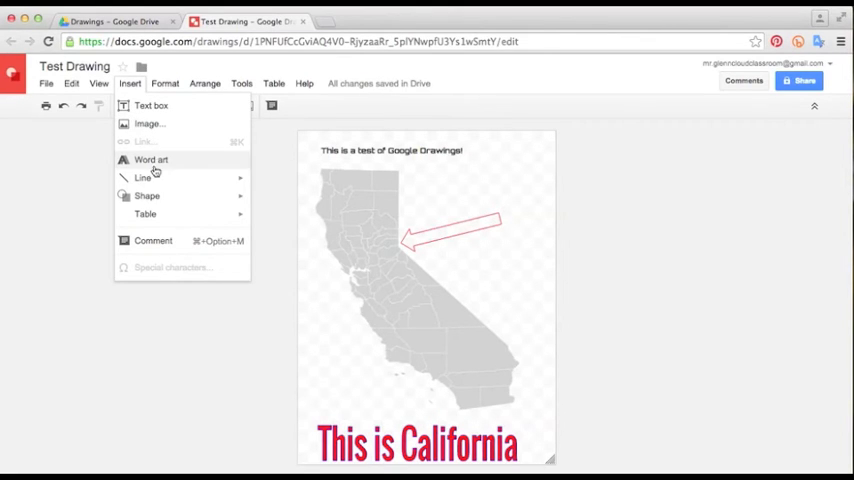
{"action": "left_click", "coordinate": [146, 196]}
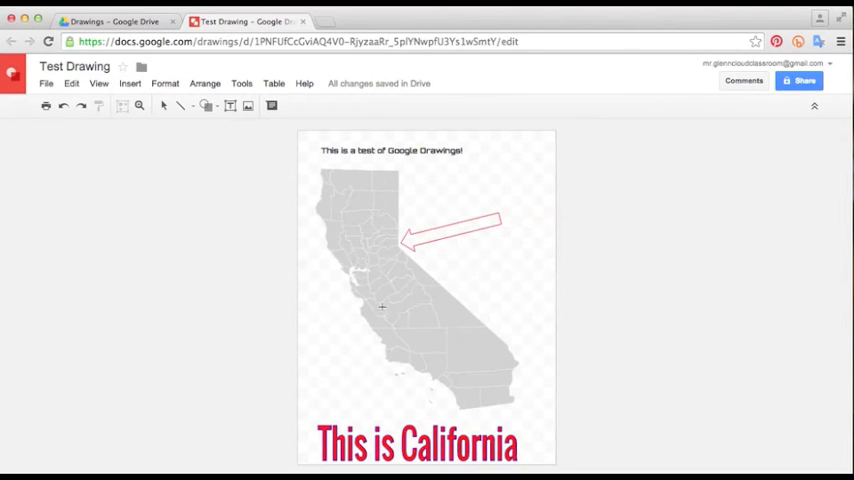
{"action": "mouse_move", "coordinate": [430, 368]}
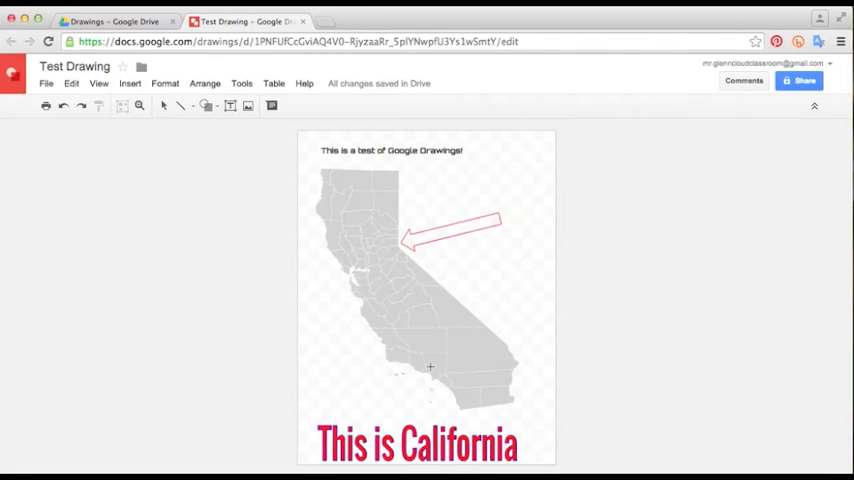
Place a red outlined star over southern California on the map
{"action": "left_click", "coordinate": [444, 380]}
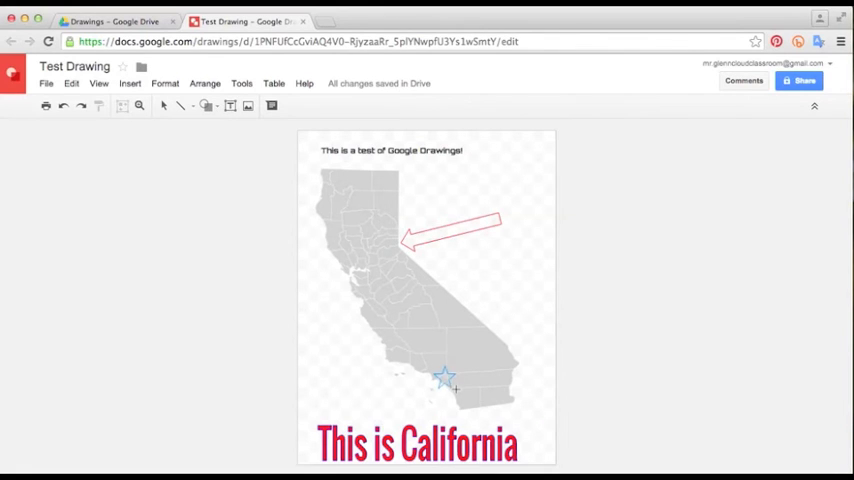
{"action": "left_click", "coordinate": [452, 384]}
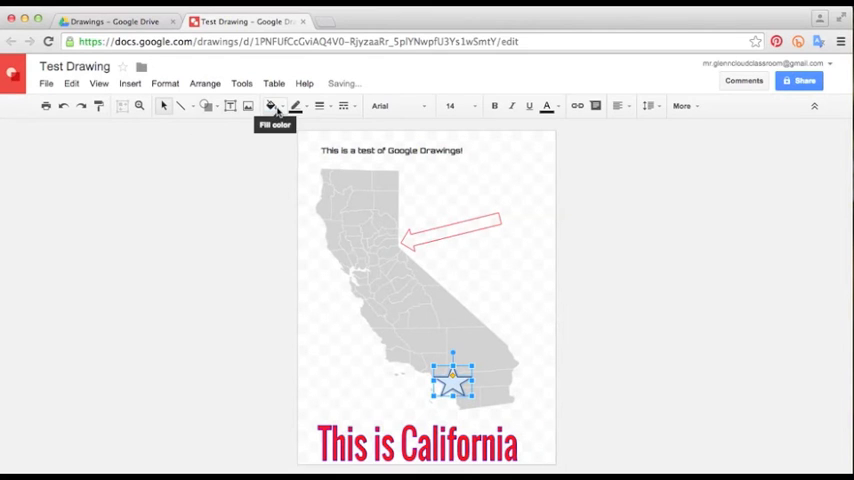
{"action": "left_click", "coordinate": [270, 106]}
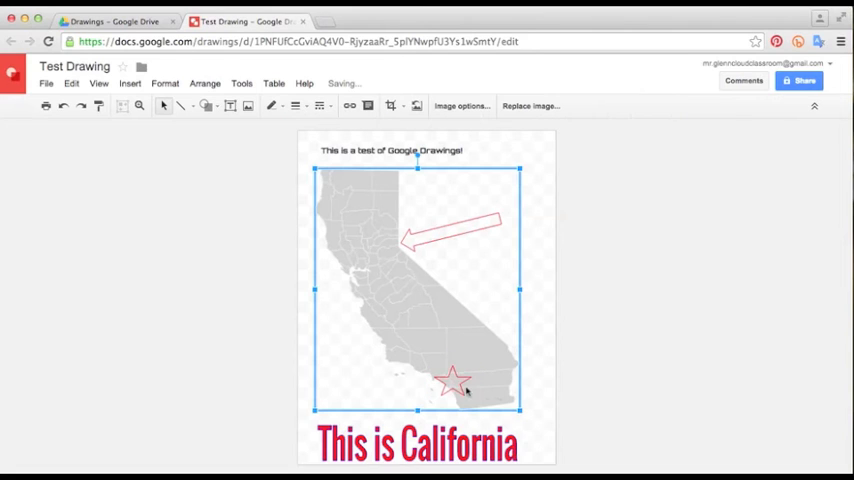
{"action": "left_click", "coordinate": [452, 382]}
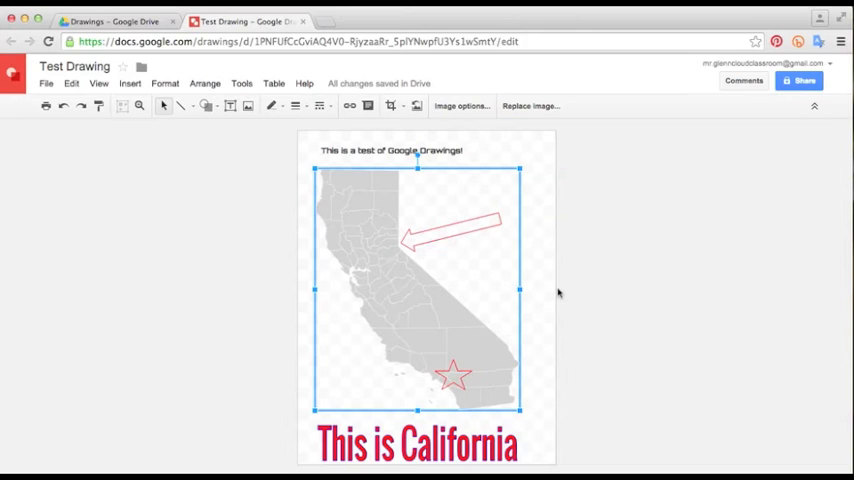
{"action": "mouse_move", "coordinate": [580, 320]}
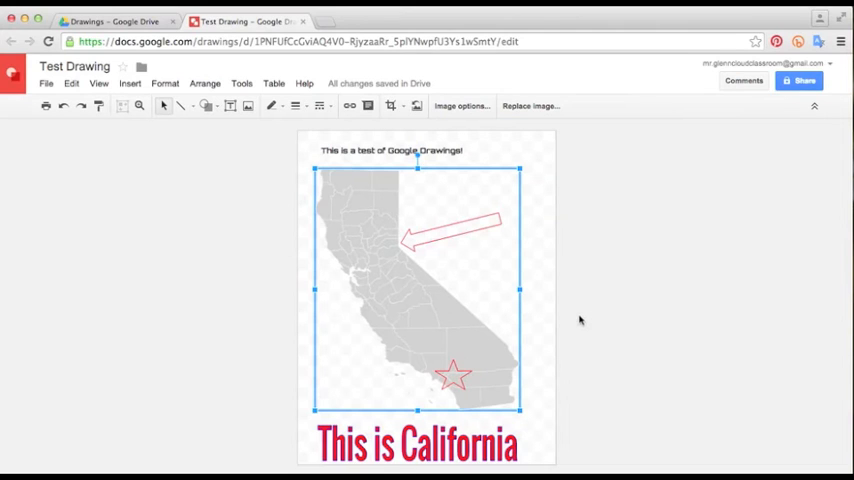
{"action": "mouse_move", "coordinate": [604, 334]}
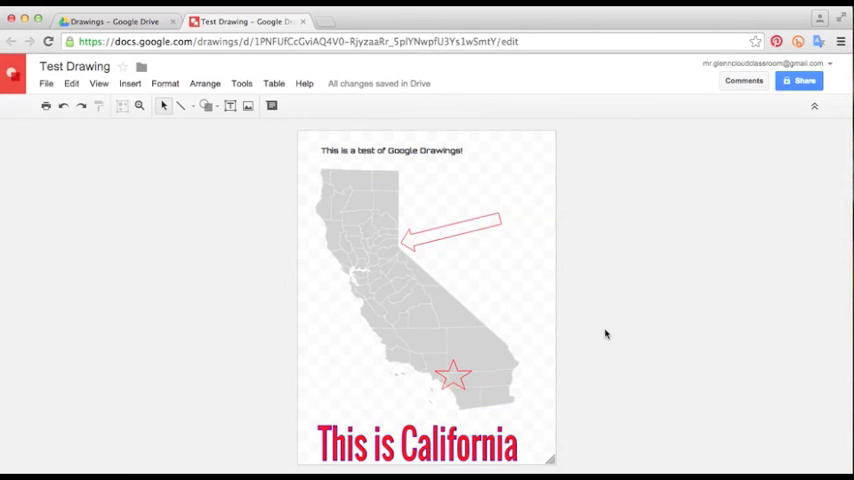
{"action": "mouse_move", "coordinate": [596, 336]}
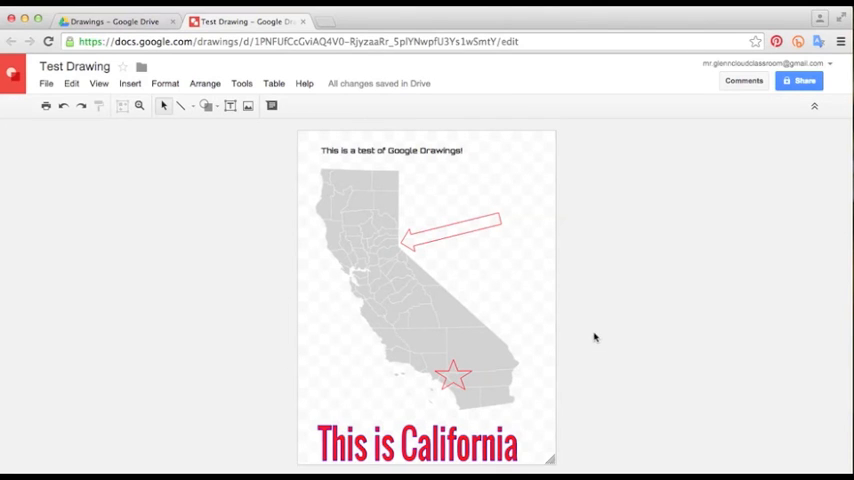
{"action": "mouse_move", "coordinate": [470, 272]}
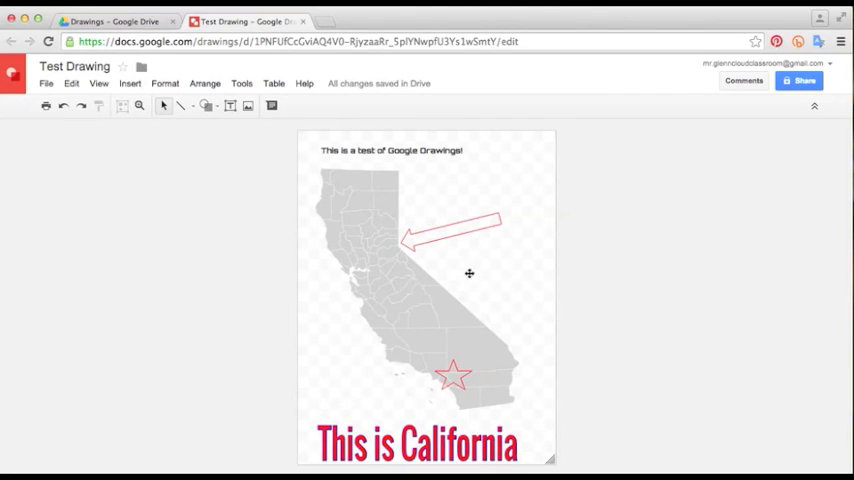
{"action": "mouse_move", "coordinate": [538, 312]}
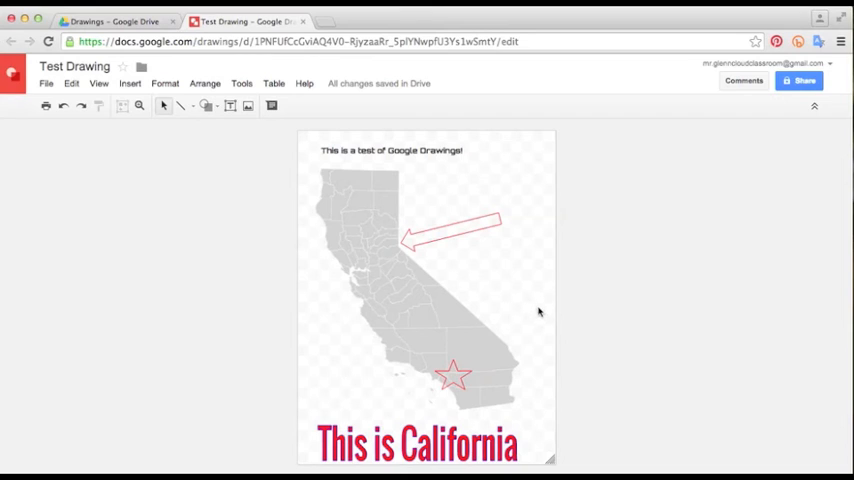
{"action": "mouse_move", "coordinate": [638, 332]}
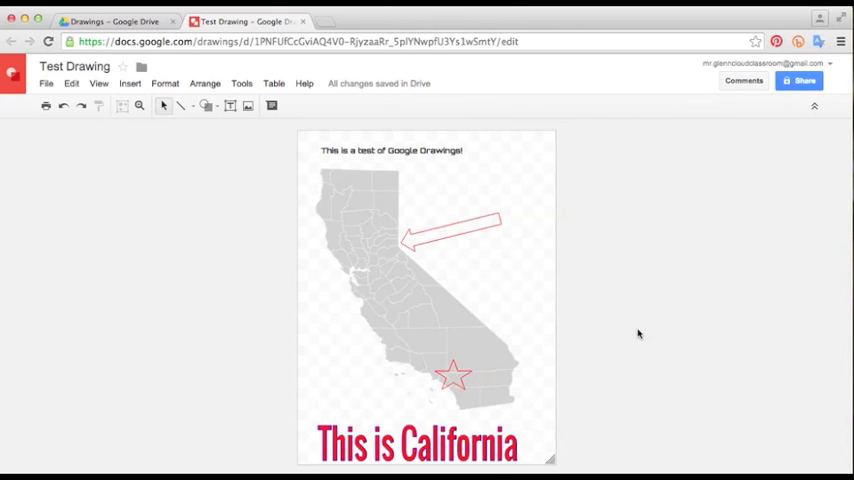
{"action": "mouse_move", "coordinate": [512, 284]}
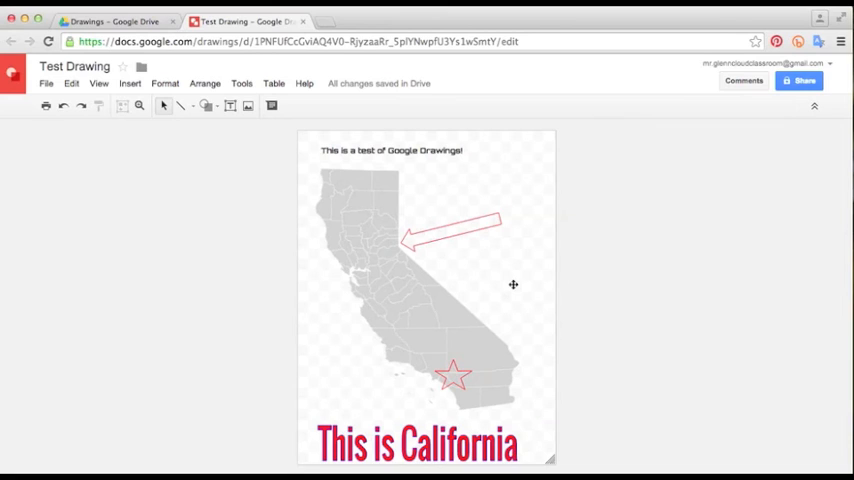
{"action": "mouse_move", "coordinate": [504, 282]}
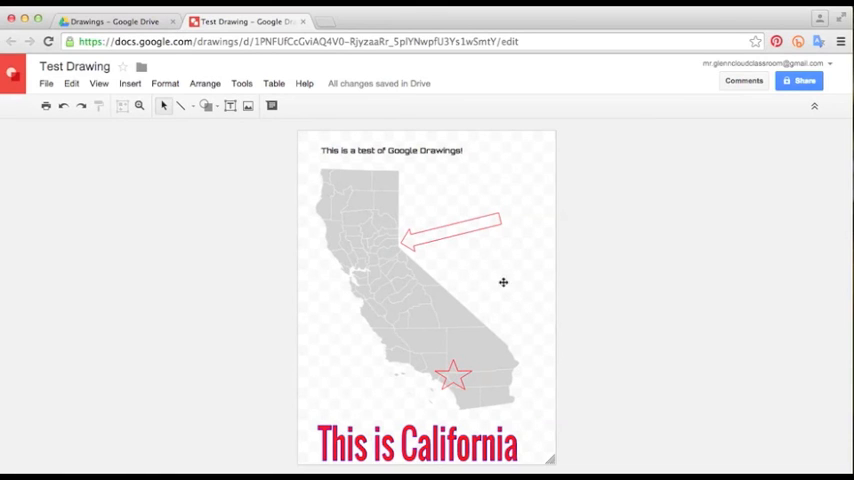
{"action": "mouse_move", "coordinate": [512, 280]}
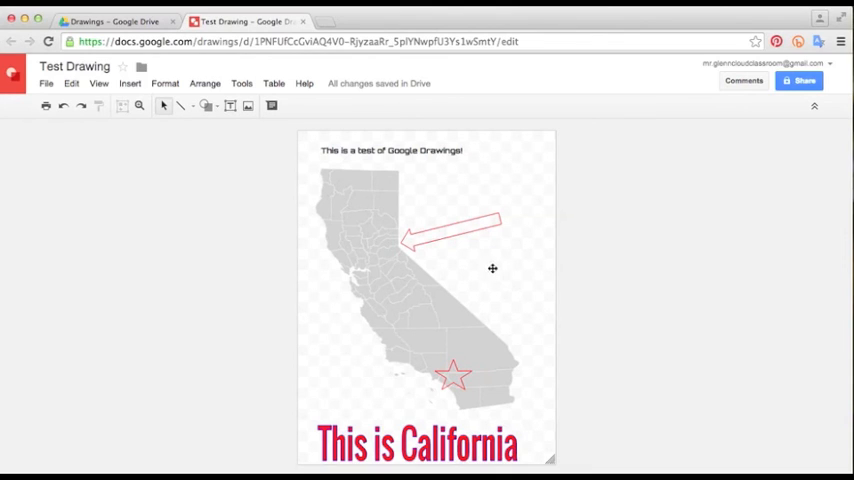
{"action": "mouse_move", "coordinate": [512, 272]}
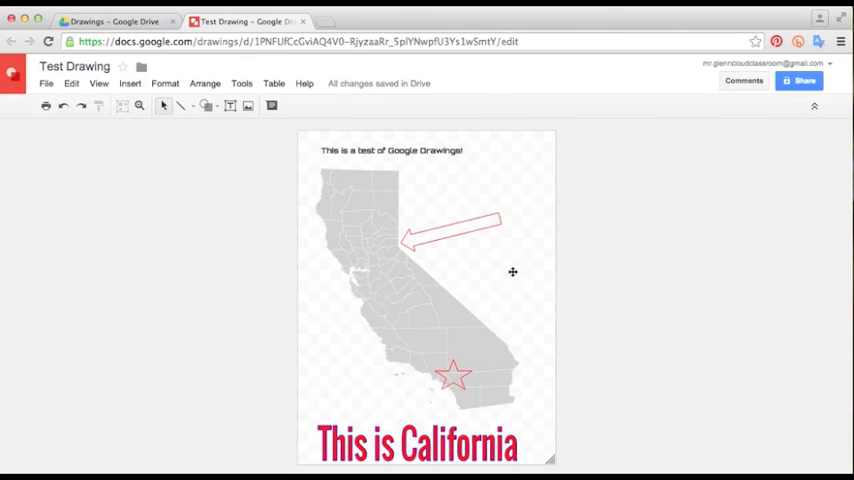
{"action": "mouse_move", "coordinate": [492, 268]}
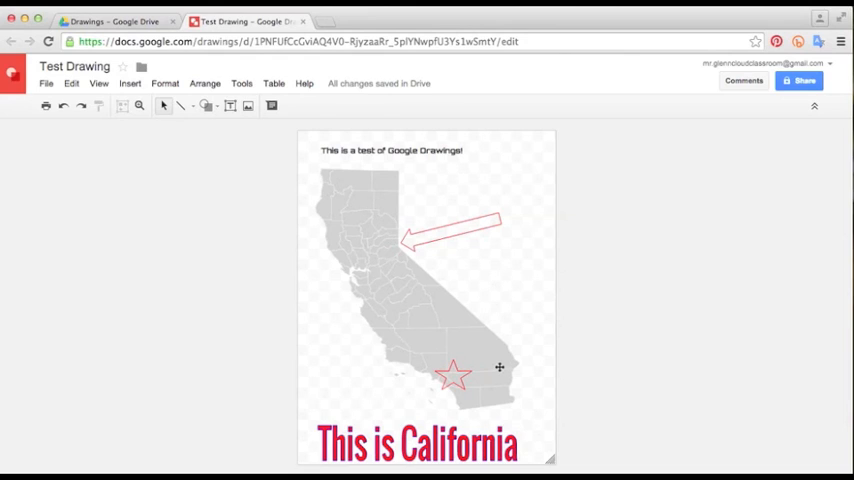
{"action": "mouse_move", "coordinate": [338, 180]}
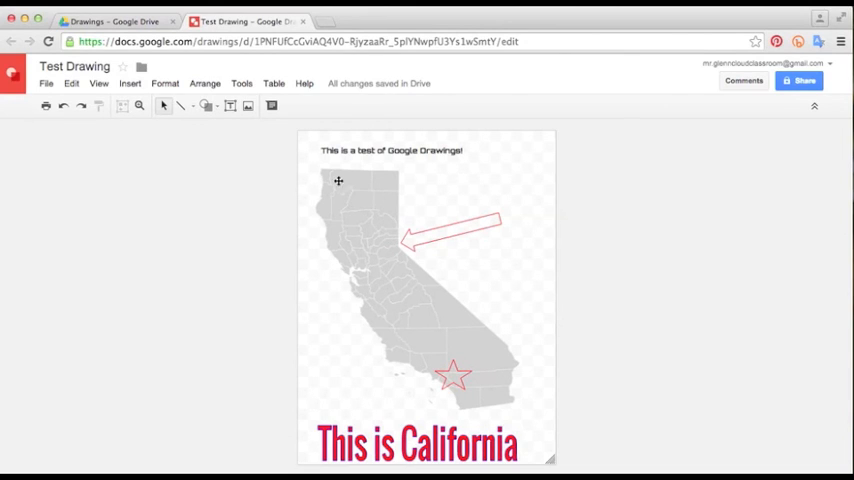
{"action": "mouse_move", "coordinate": [448, 396]}
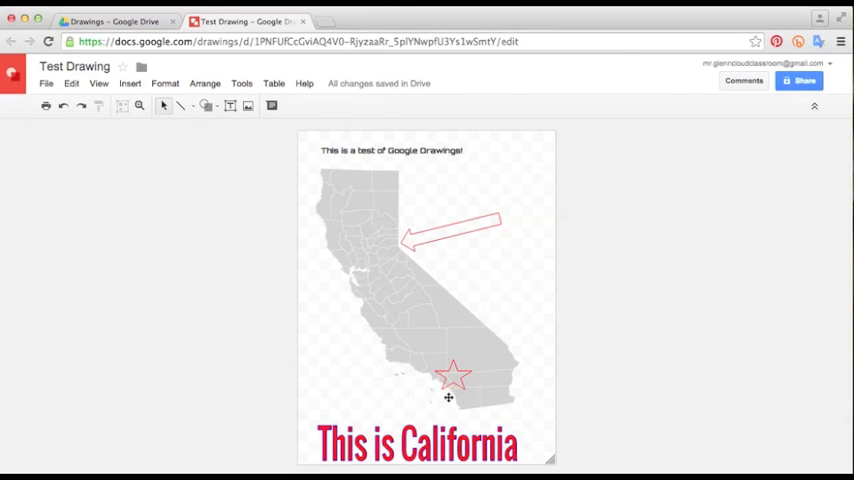
{"action": "mouse_move", "coordinate": [374, 396]}
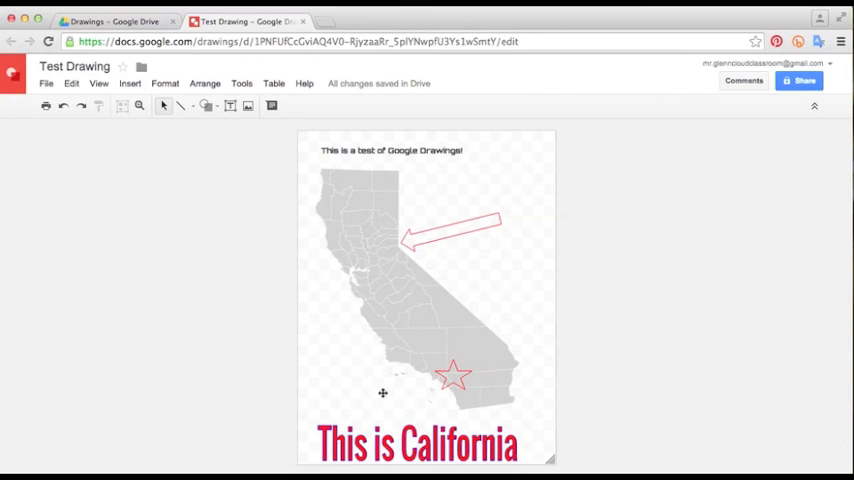
{"action": "mouse_move", "coordinate": [330, 340]}
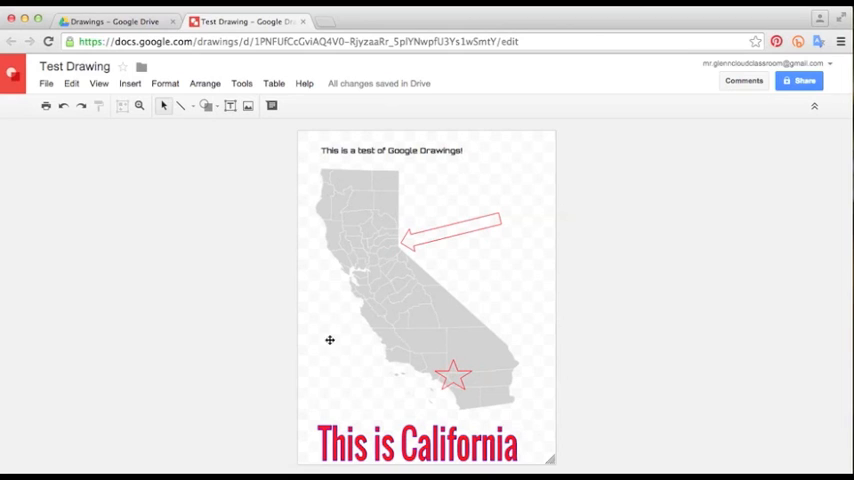
{"action": "mouse_move", "coordinate": [508, 324]}
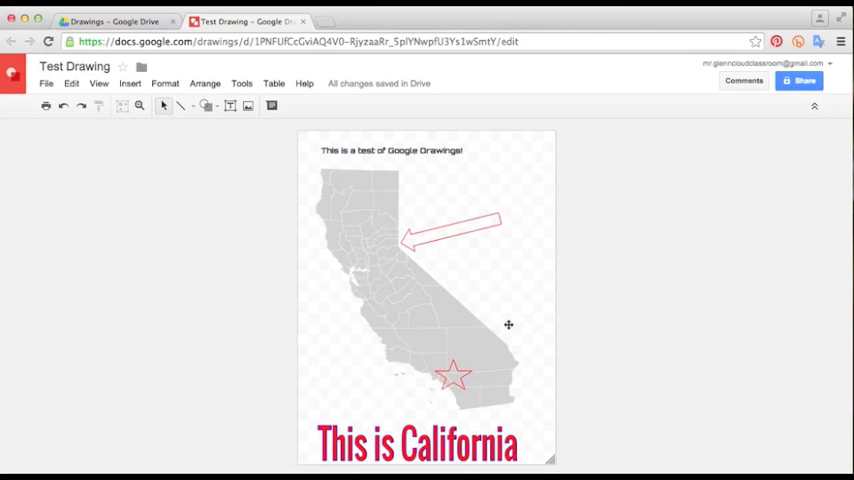